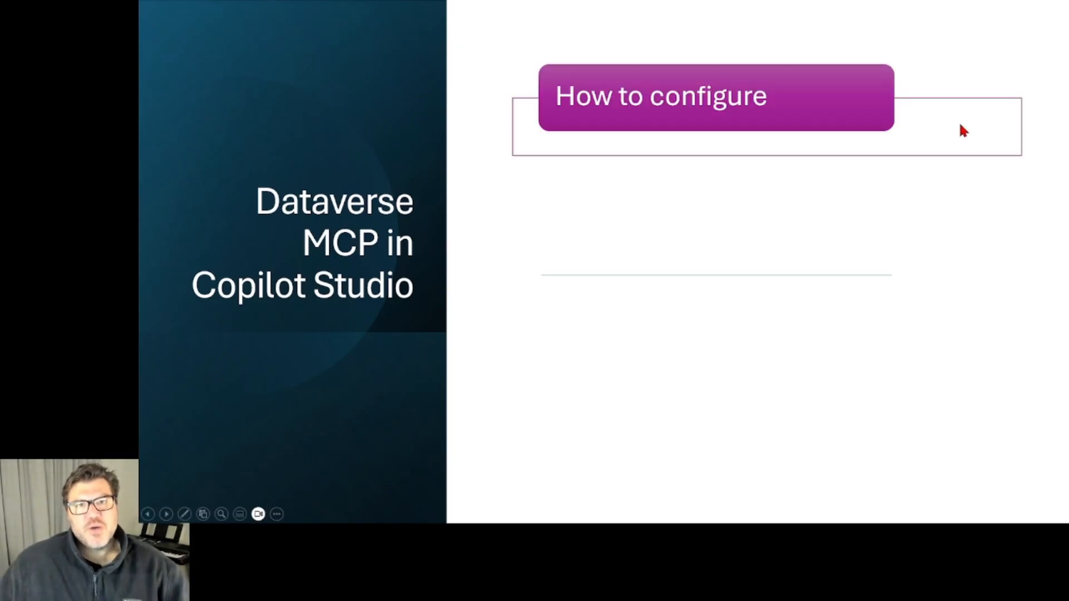
mouse_move(779, 292)
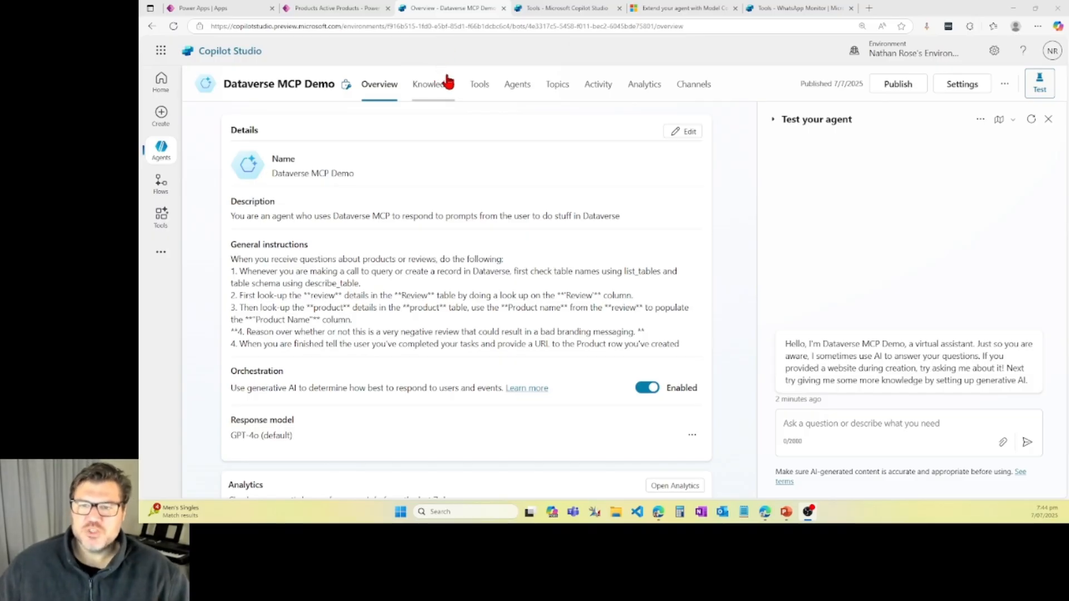
mouse_move(479, 89)
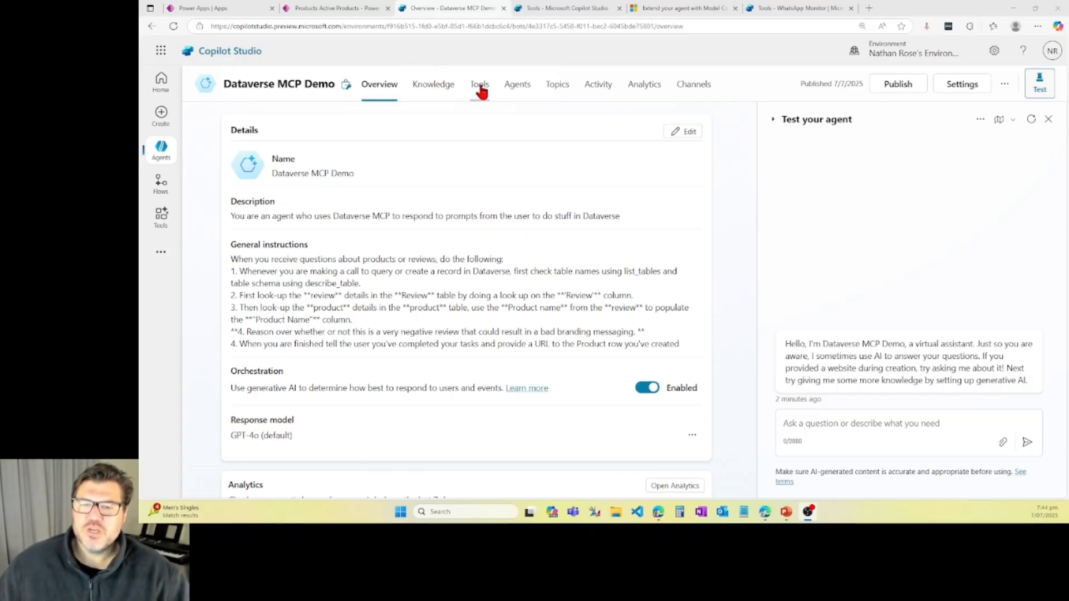
Step: Show the Dataverse MCP Demo agent's tools, listing the enabled Dataverse MCP Server
click(478, 84)
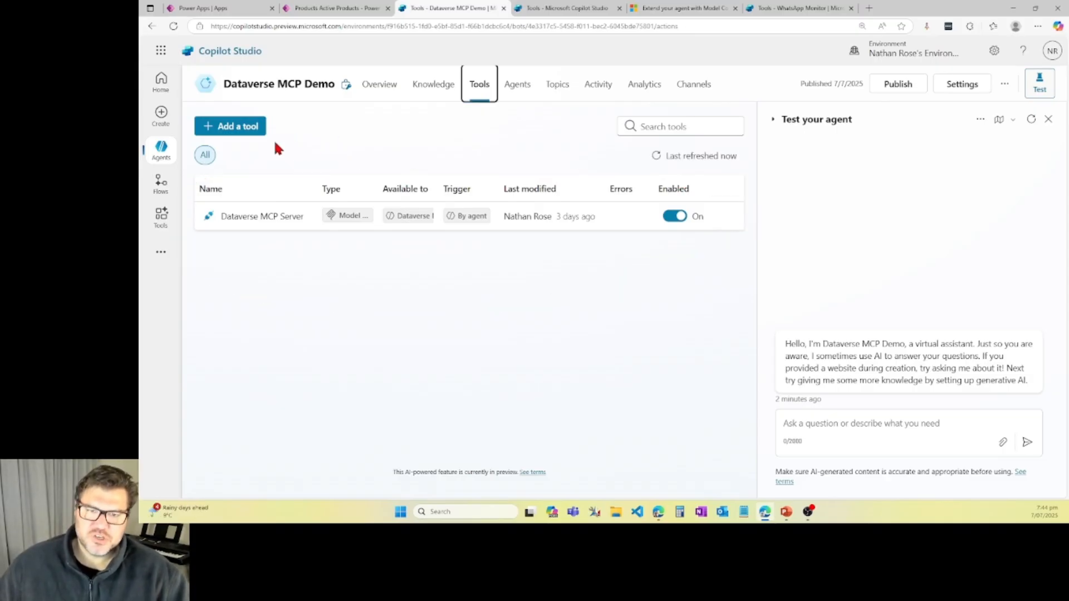
click(230, 126)
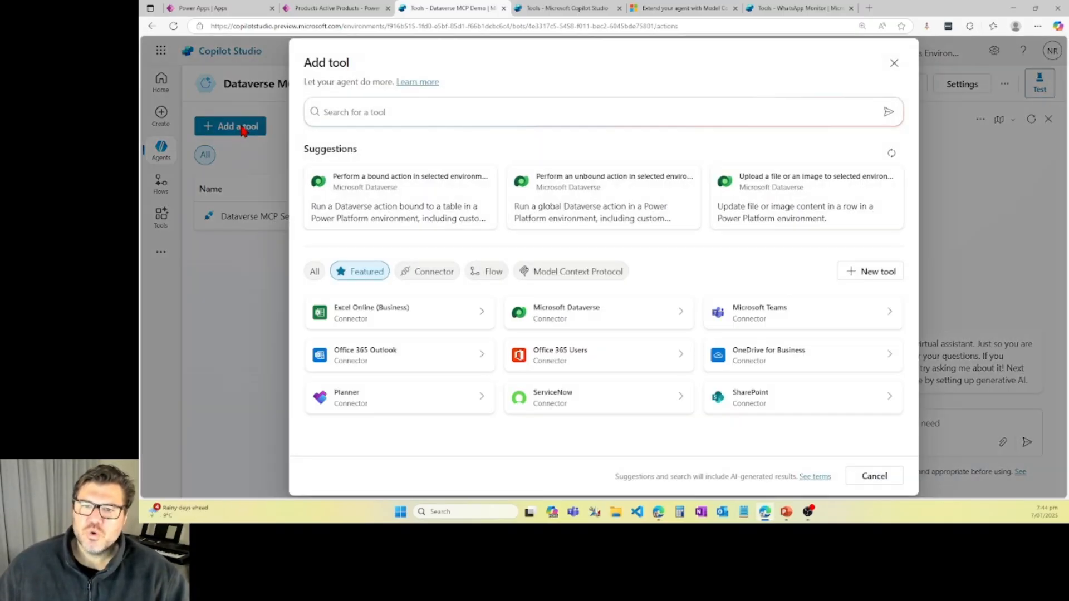
mouse_move(357, 140)
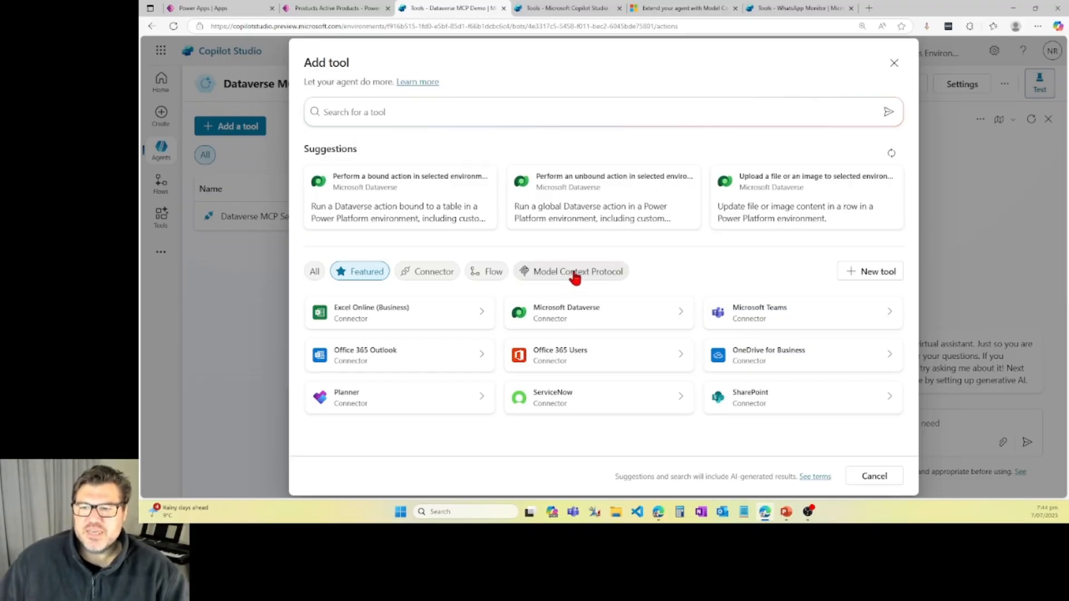
mouse_move(576, 271)
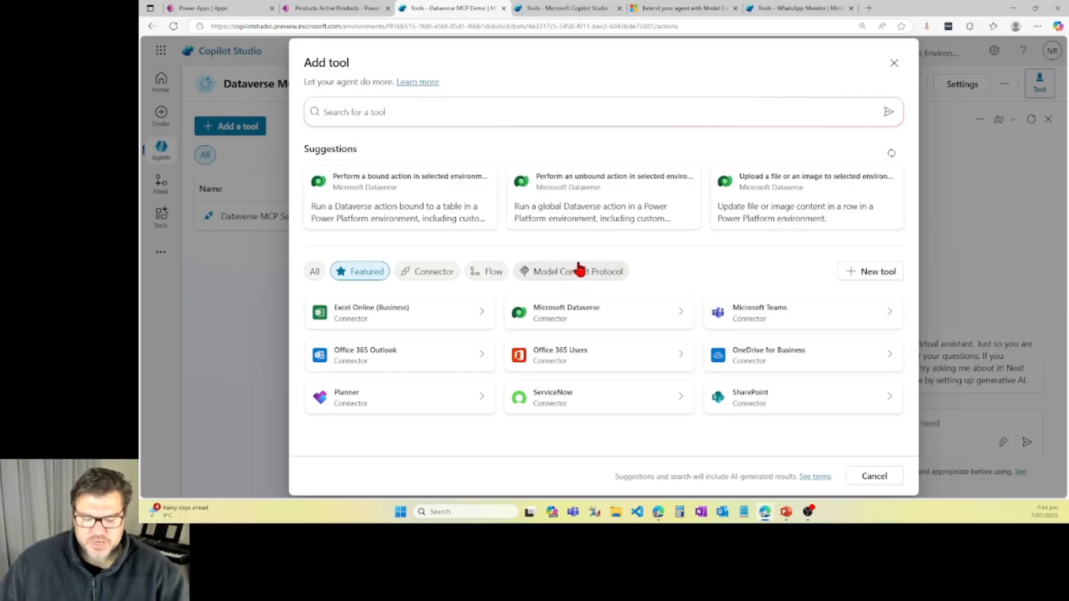
mouse_move(562, 257)
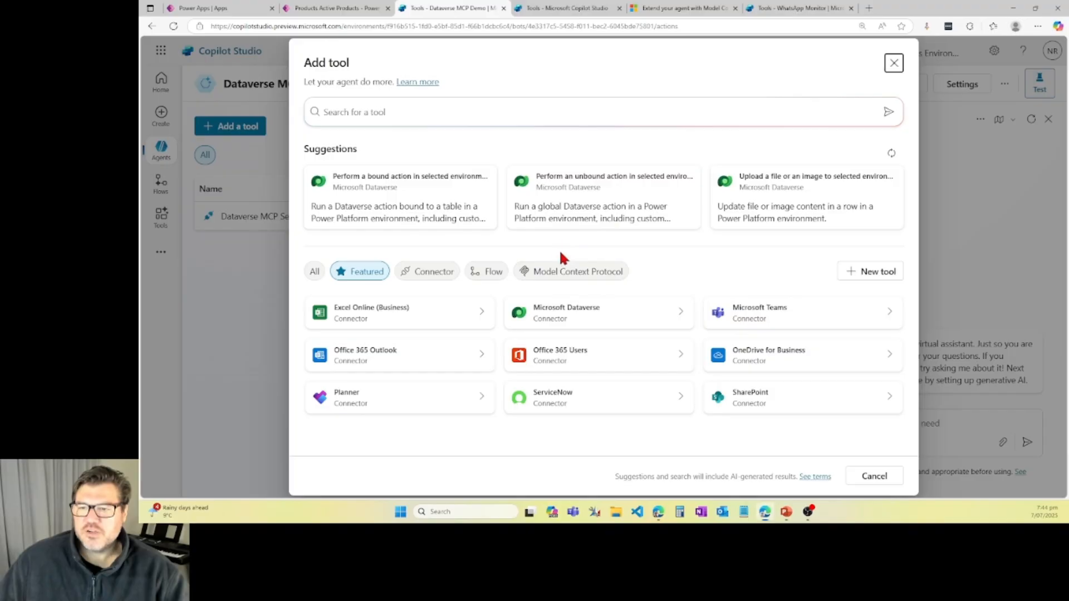
click(577, 270)
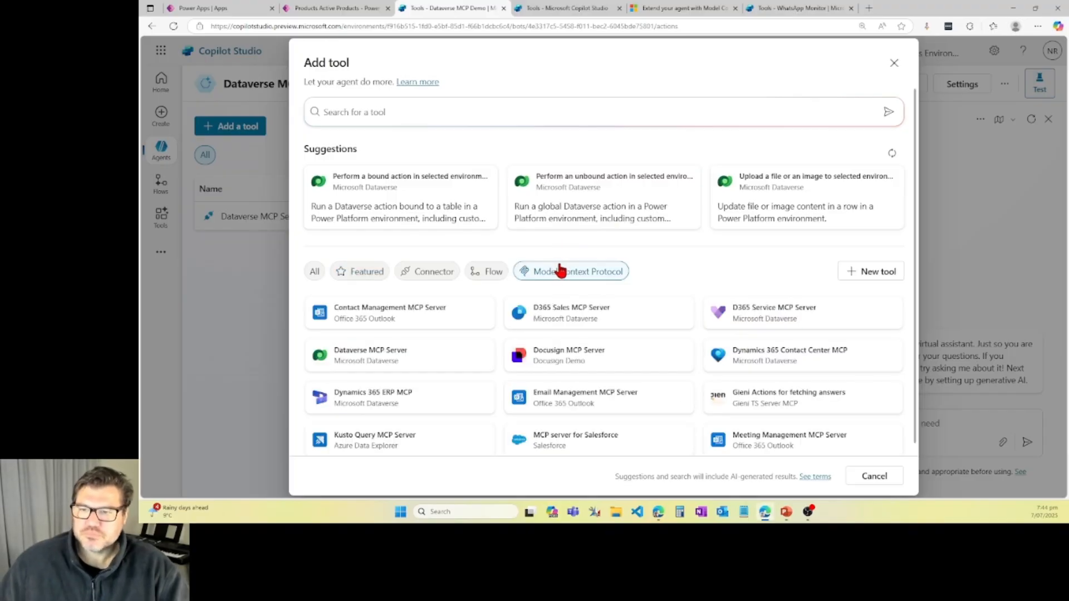
mouse_move(620, 296)
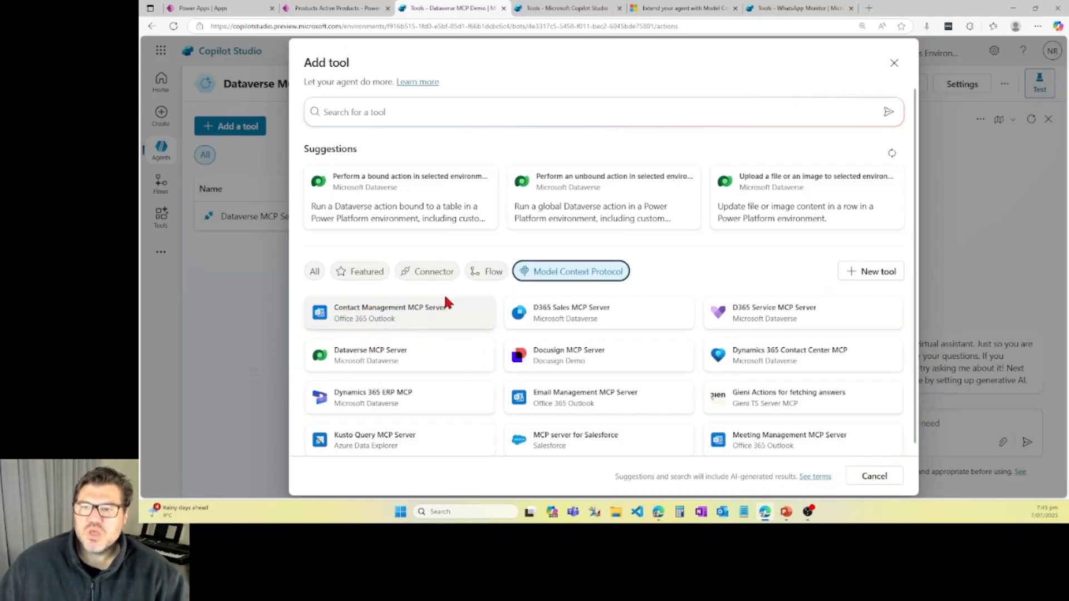
click(895, 62)
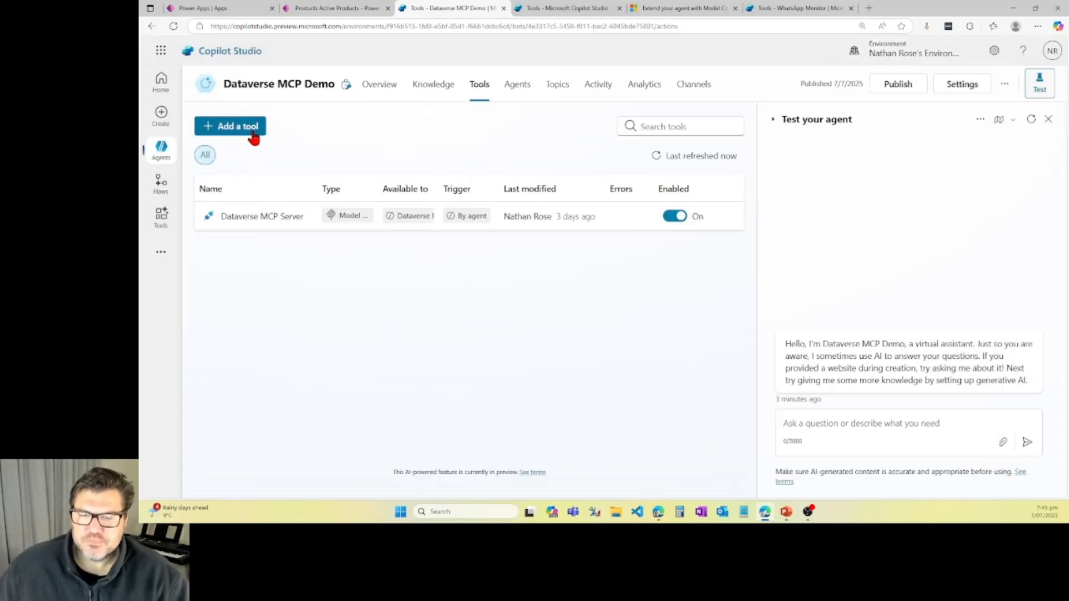
click(230, 125)
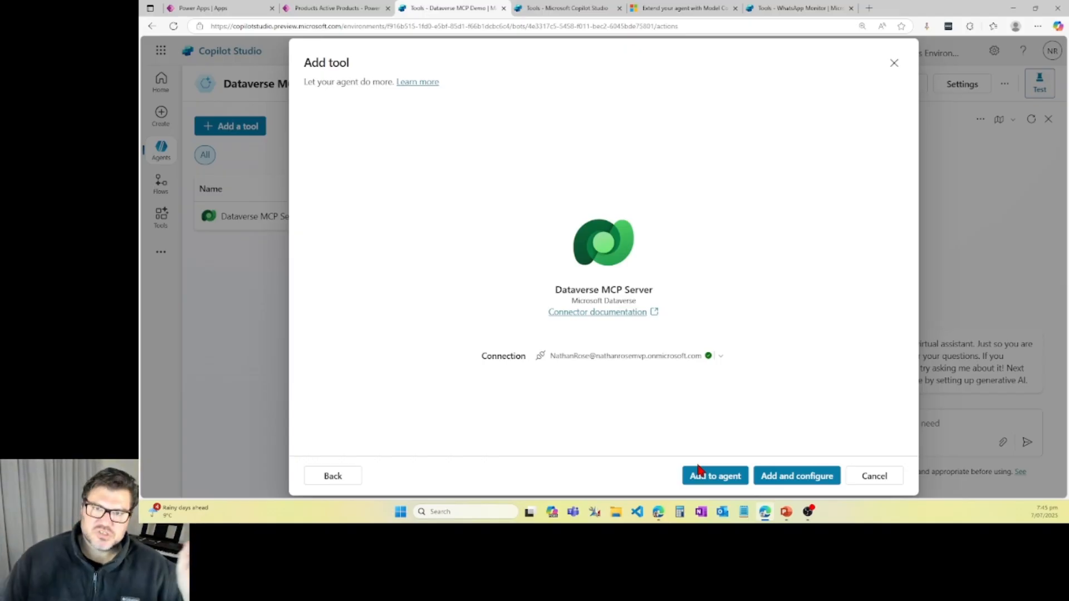
mouse_move(867, 460)
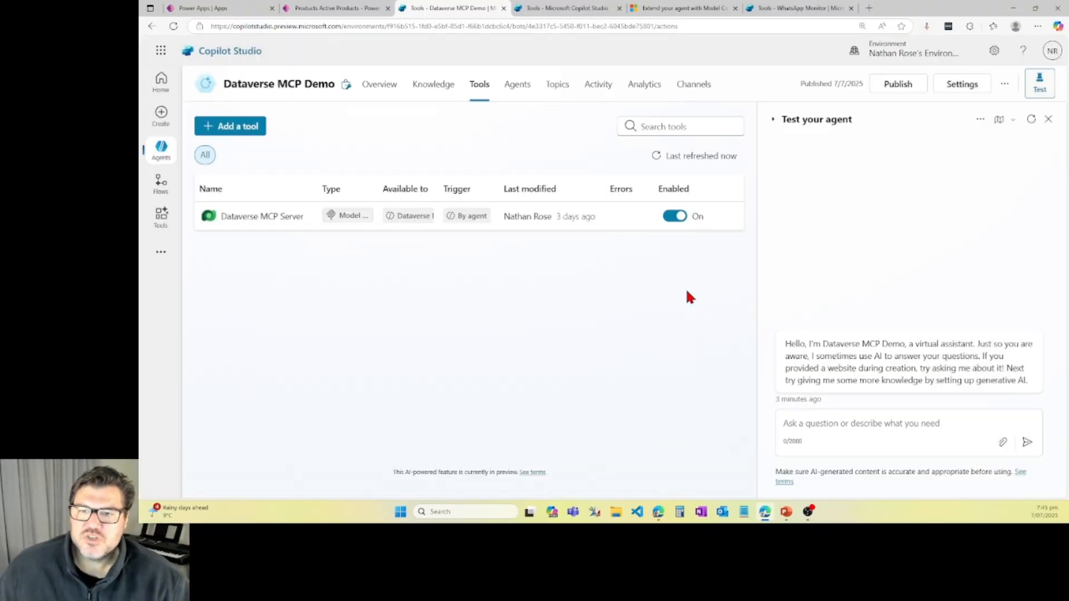
Step: Review the Dataverse MCP Server's operations such as list_tables, read_query and create_record
click(262, 216)
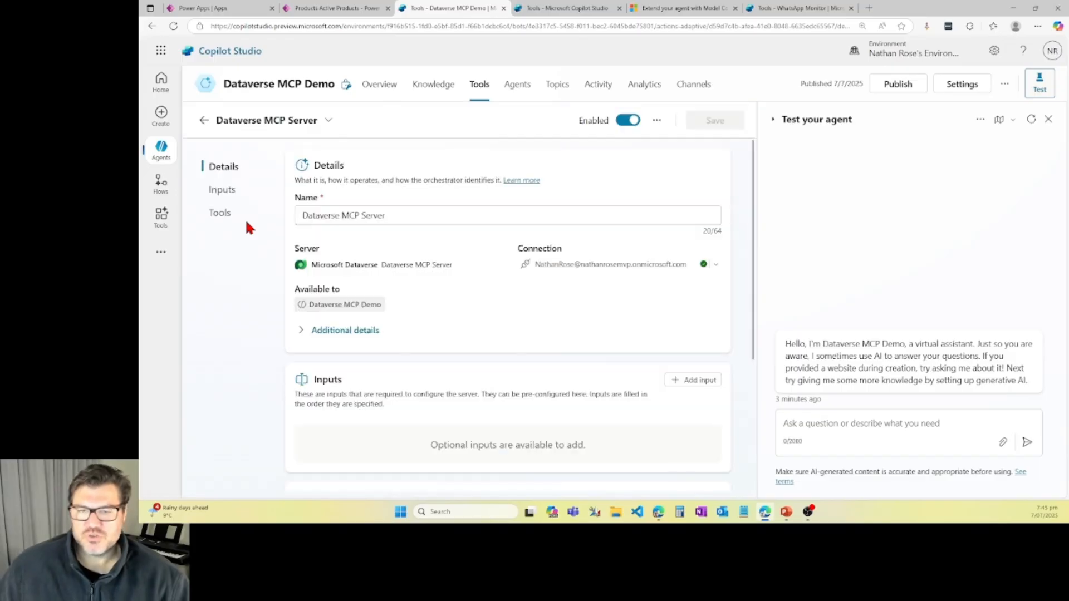
scroll(down, 3)
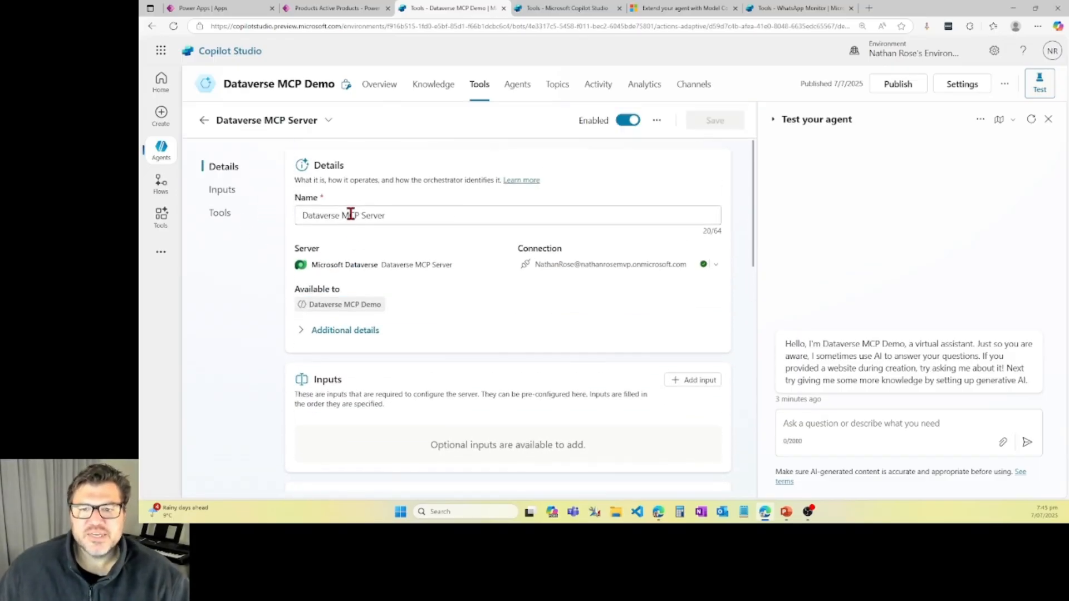
scroll(down, 3)
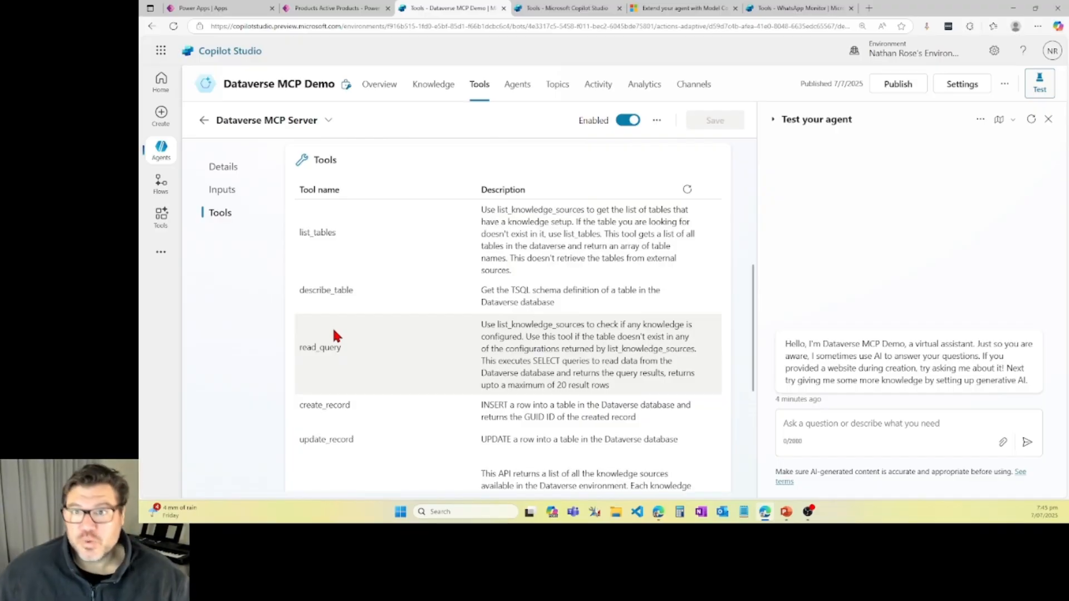
mouse_move(369, 106)
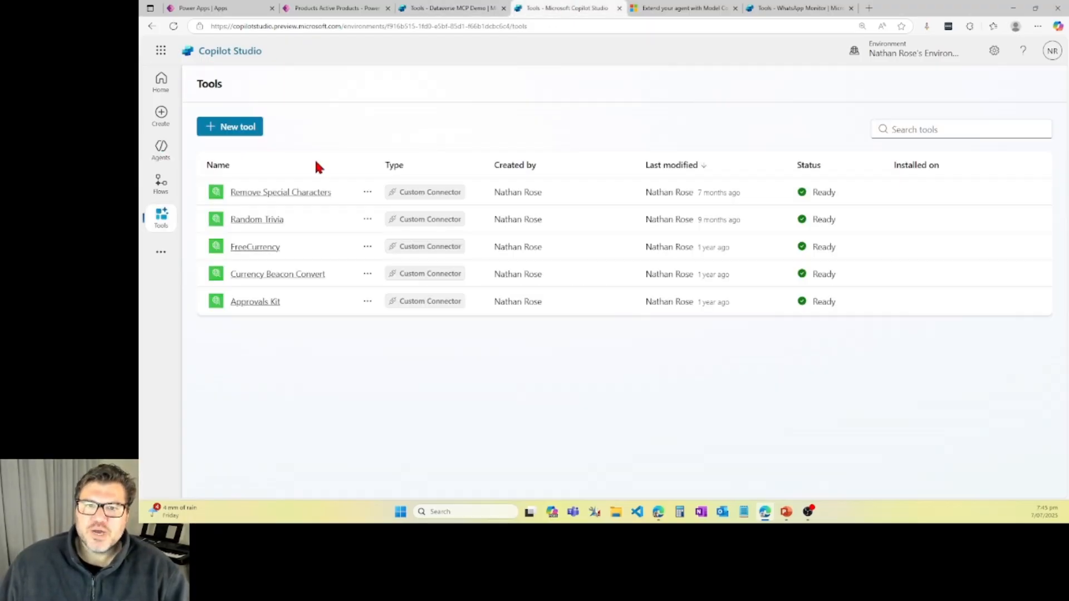
mouse_move(190, 181)
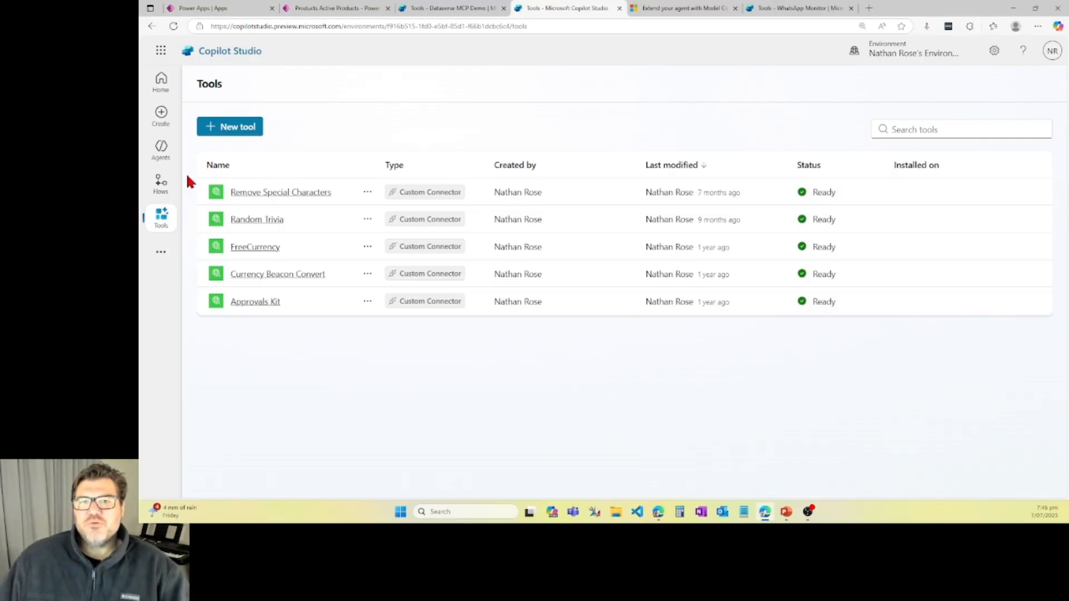
Step: Check the environment's new-tool options and Model Context Protocol docs, then return to the agent
click(161, 148)
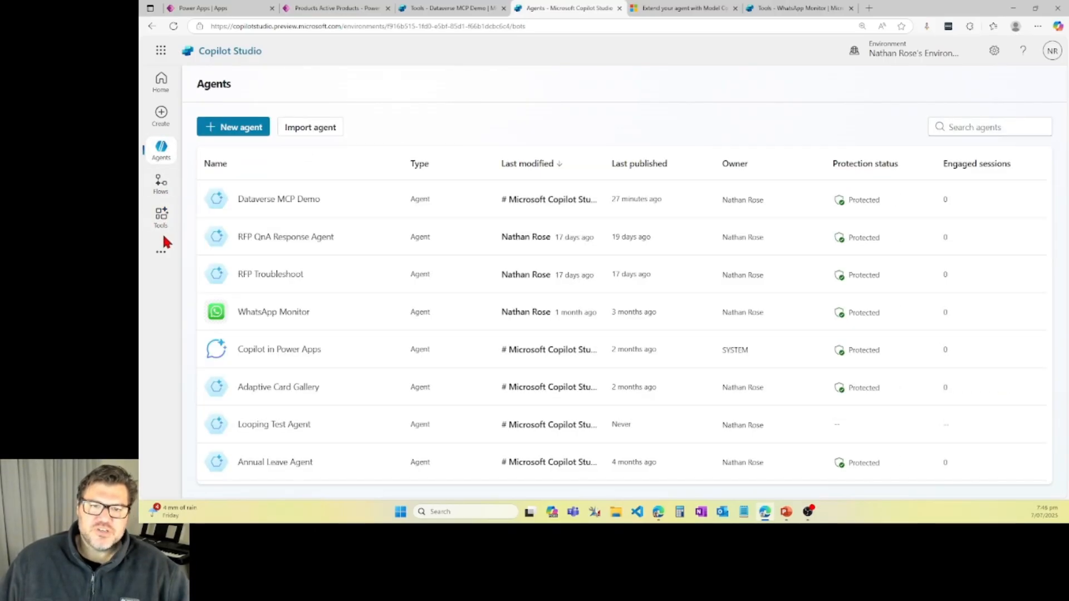
click(161, 217)
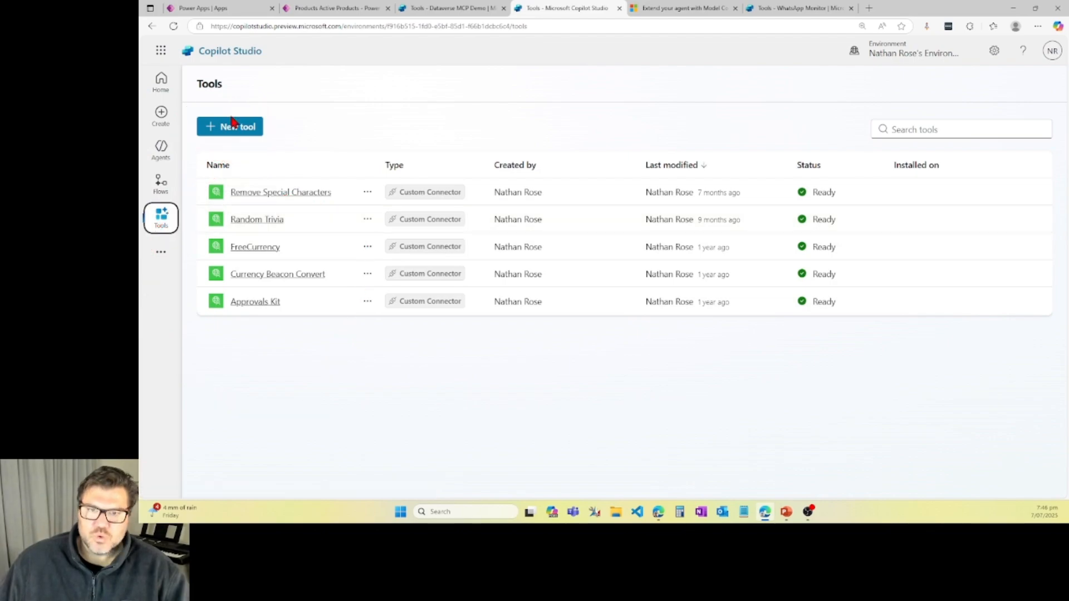
click(230, 125)
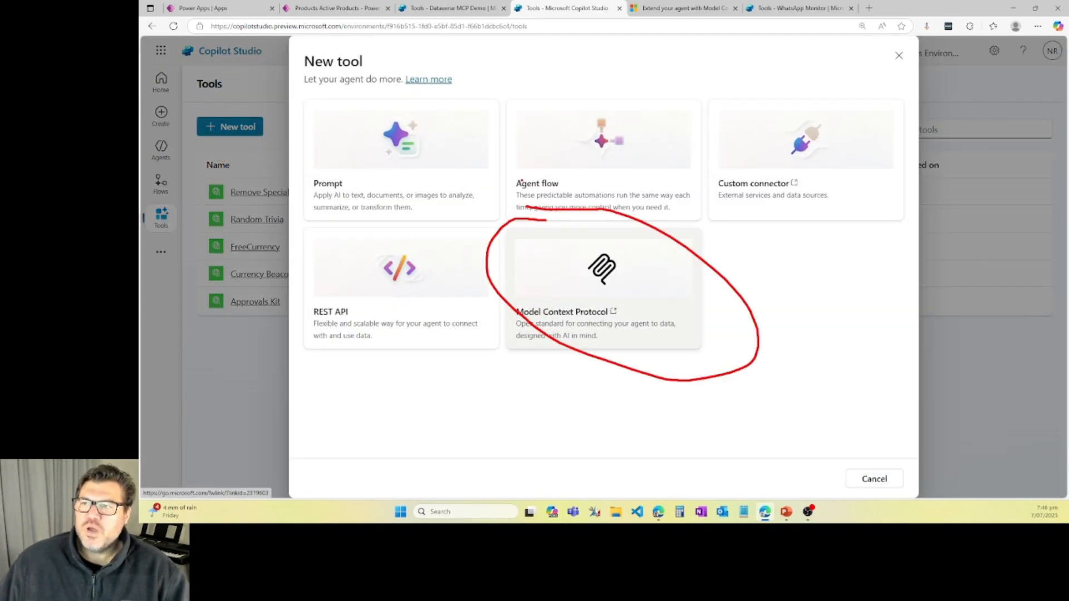
click(682, 8)
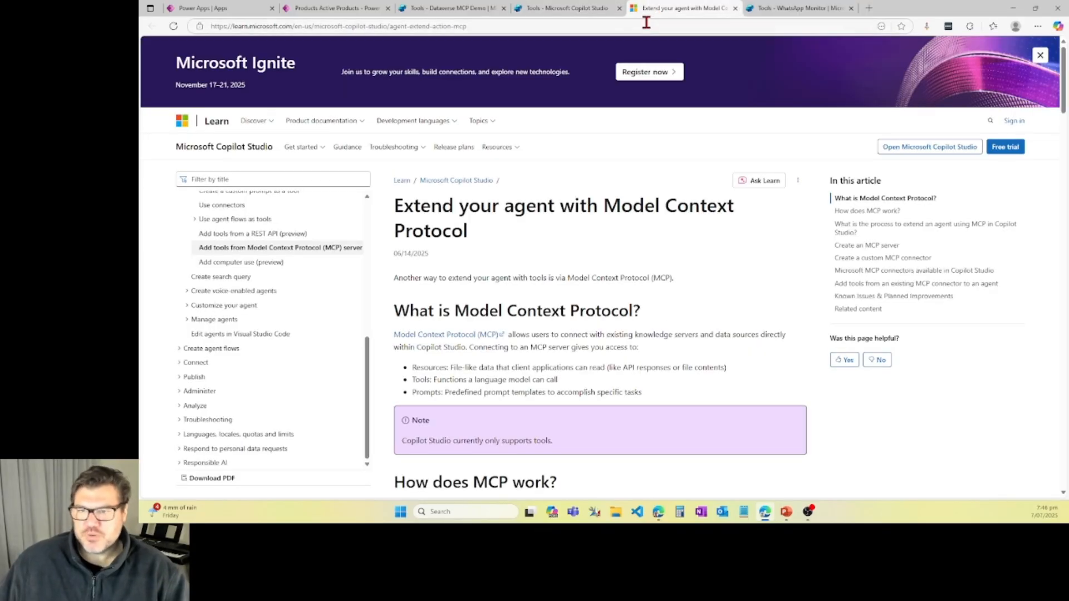
mouse_move(539, 27)
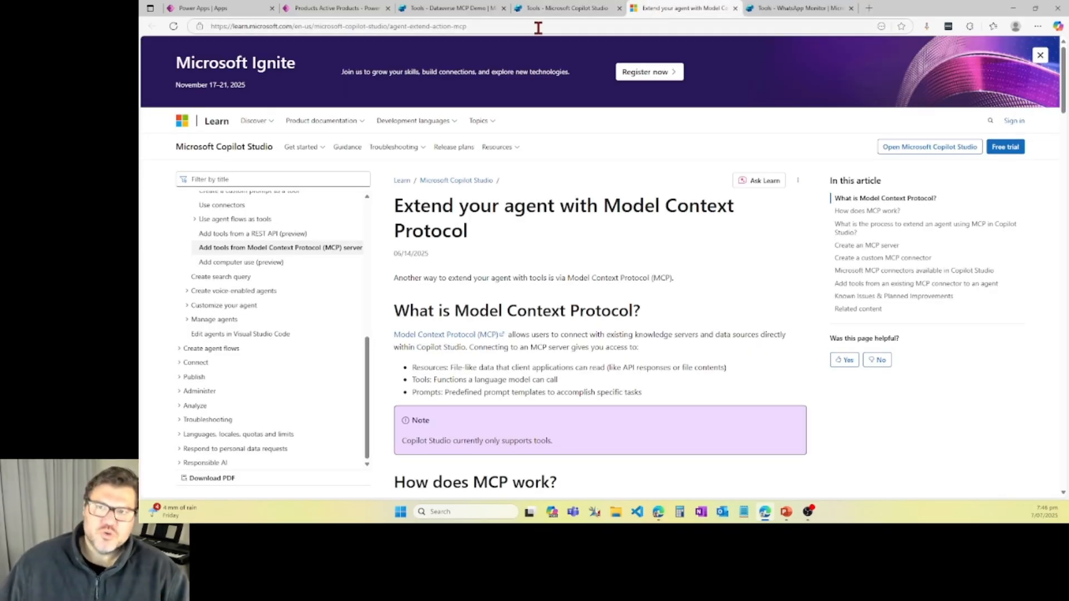
click(450, 8)
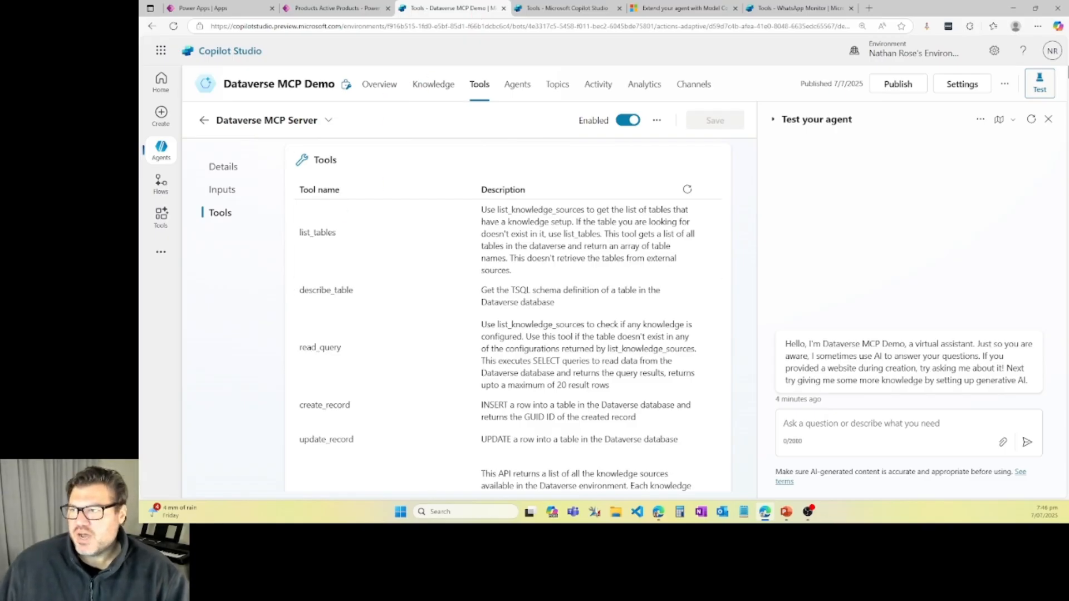
Step: Show the Dataverse MCP Demo agent's overview with its description and instructions
click(379, 83)
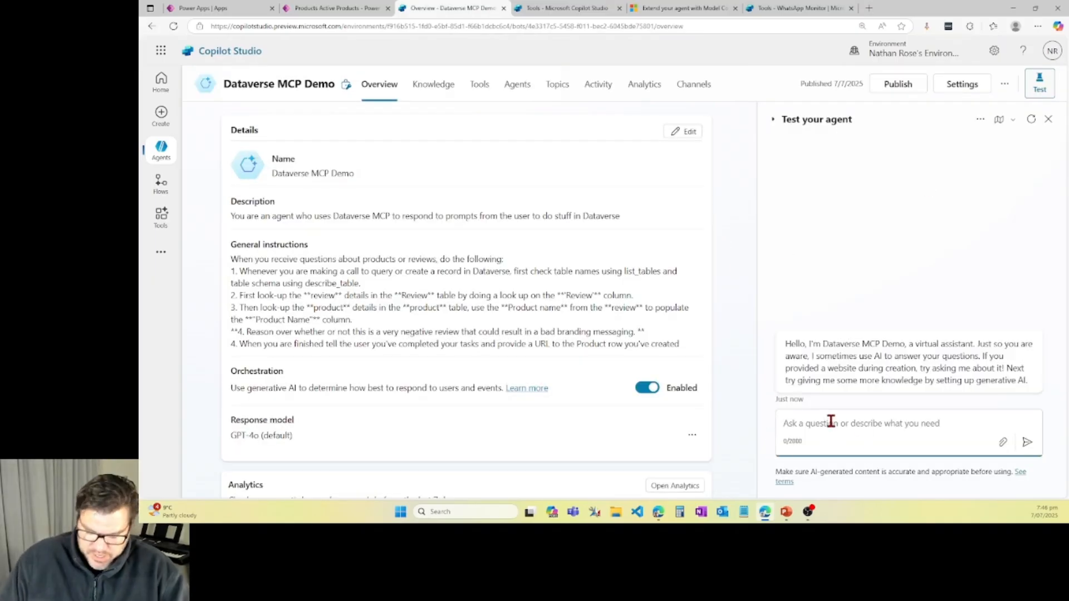
Step: Ask the agent to create a product row called "awesome youtube demo" and send it
text(create)
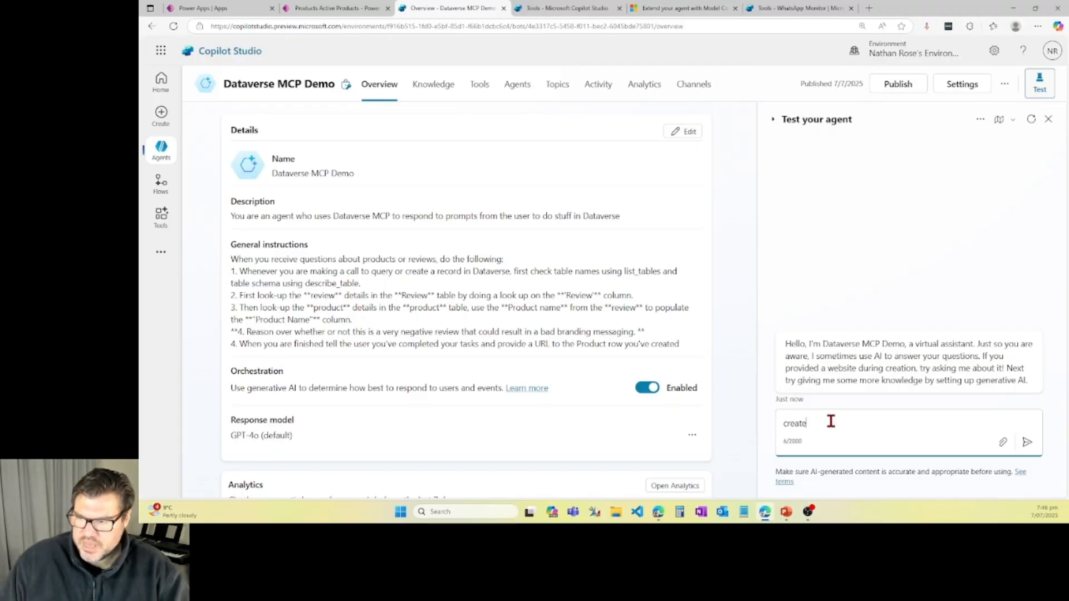
text(a product ro)
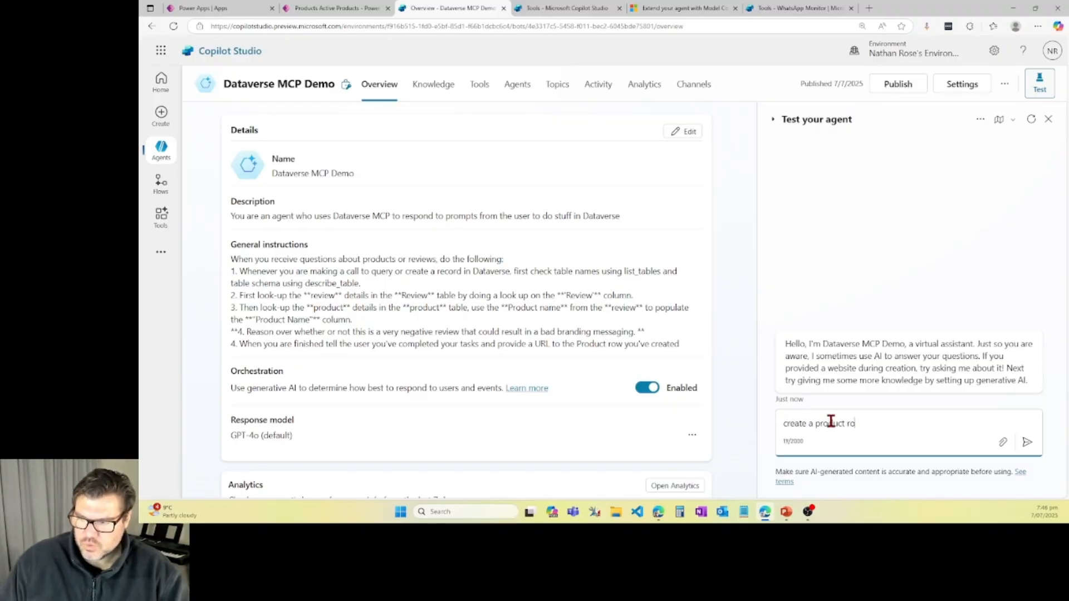
text(w called)
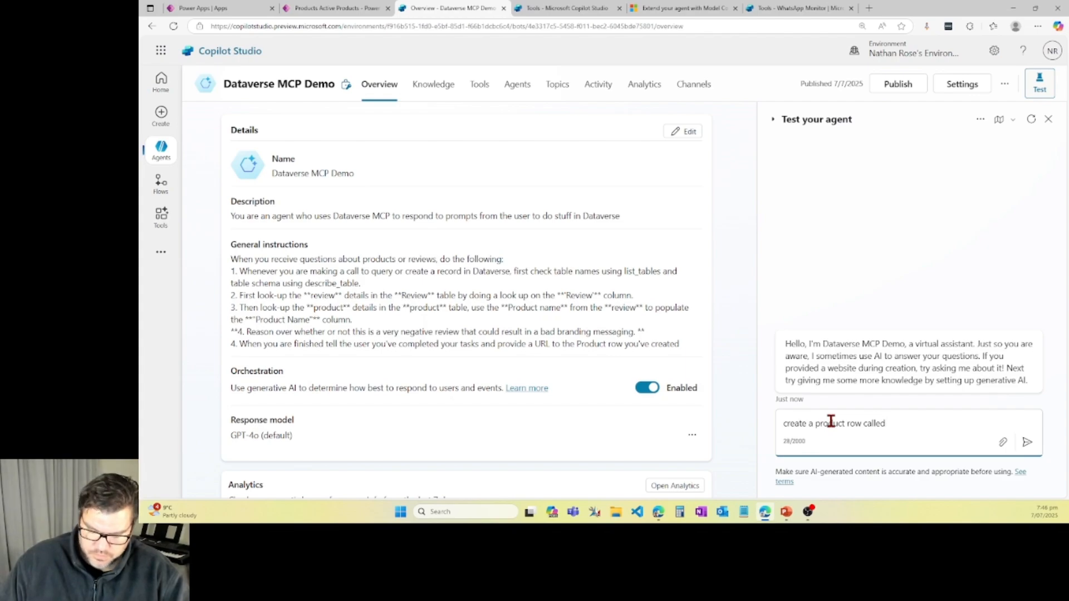
text("awesome yd)
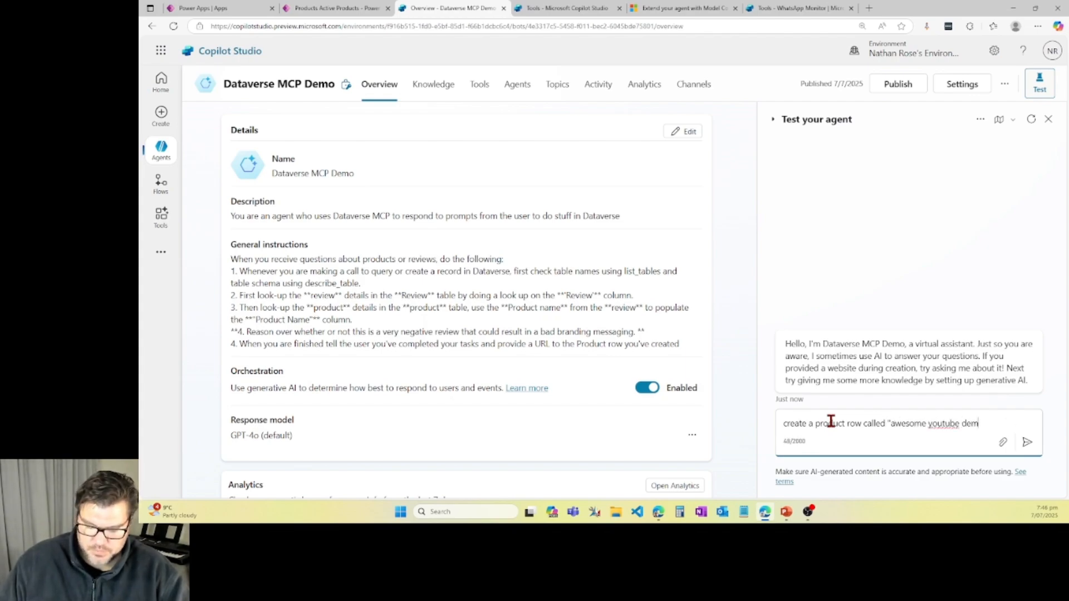
click(1027, 442)
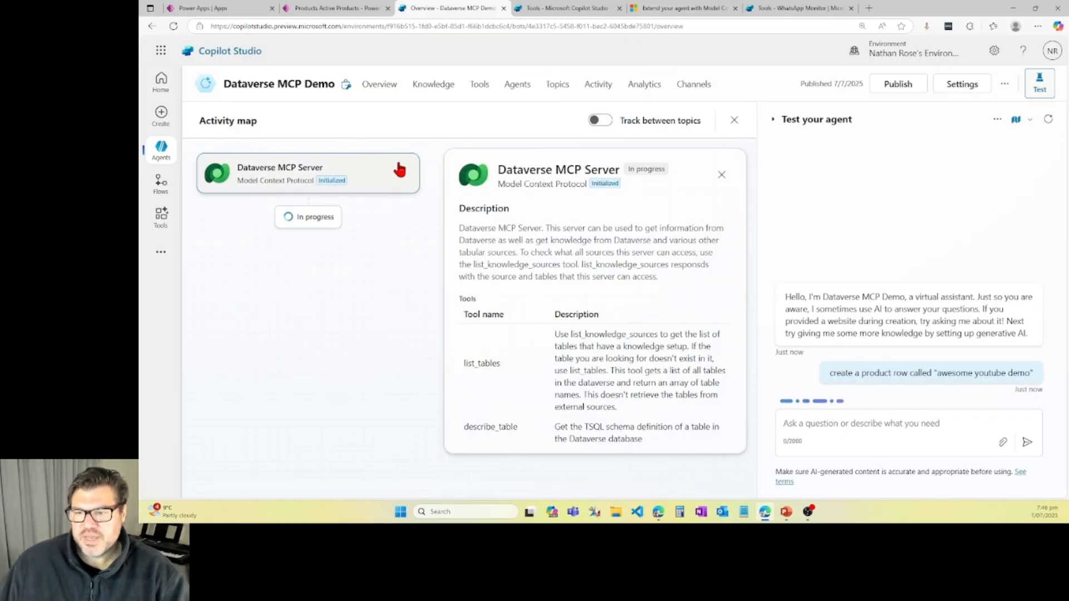
mouse_move(531, 343)
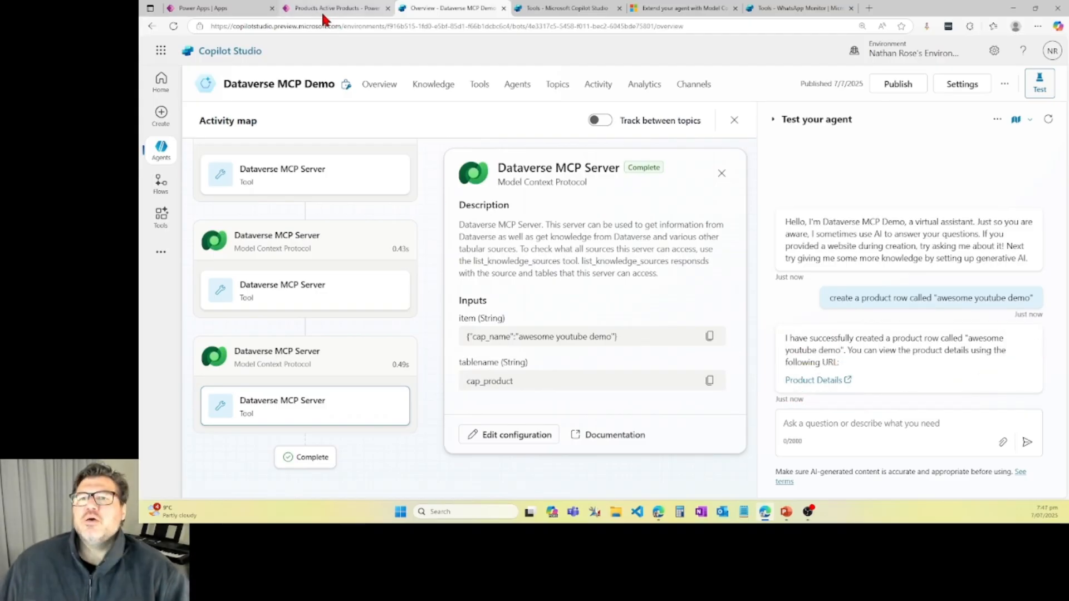
click(334, 8)
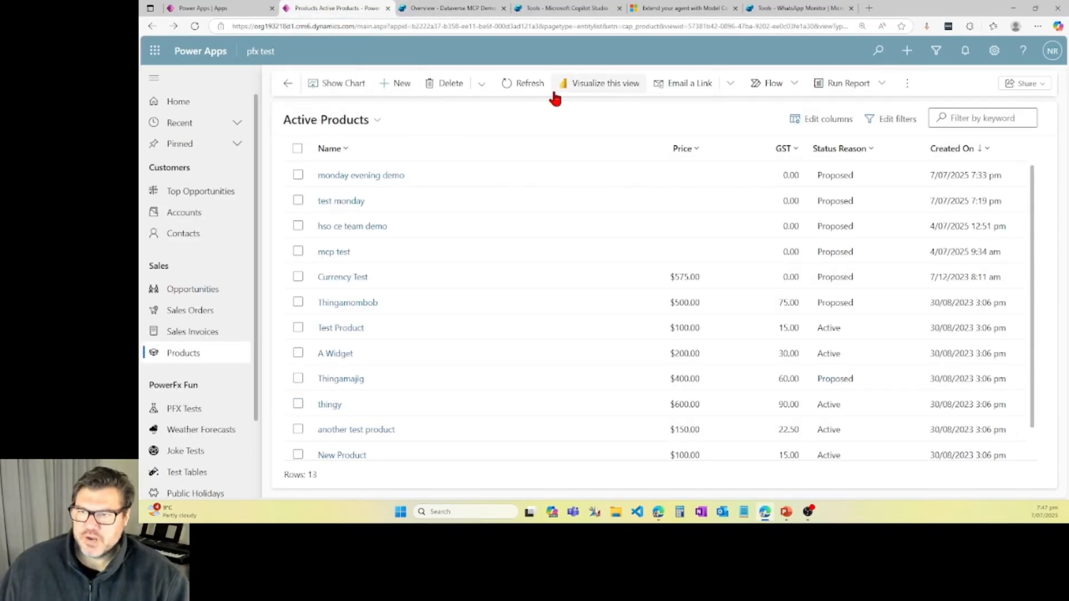
Step: Refresh Active Products and inspect the new awesome youtube demo record, then return to the chat
click(529, 82)
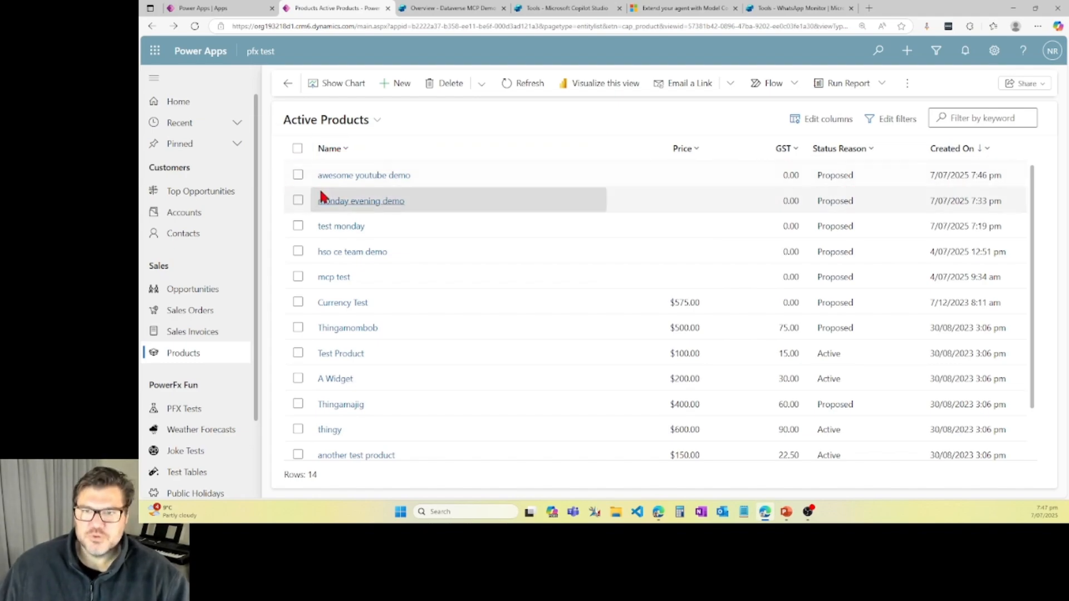
click(363, 175)
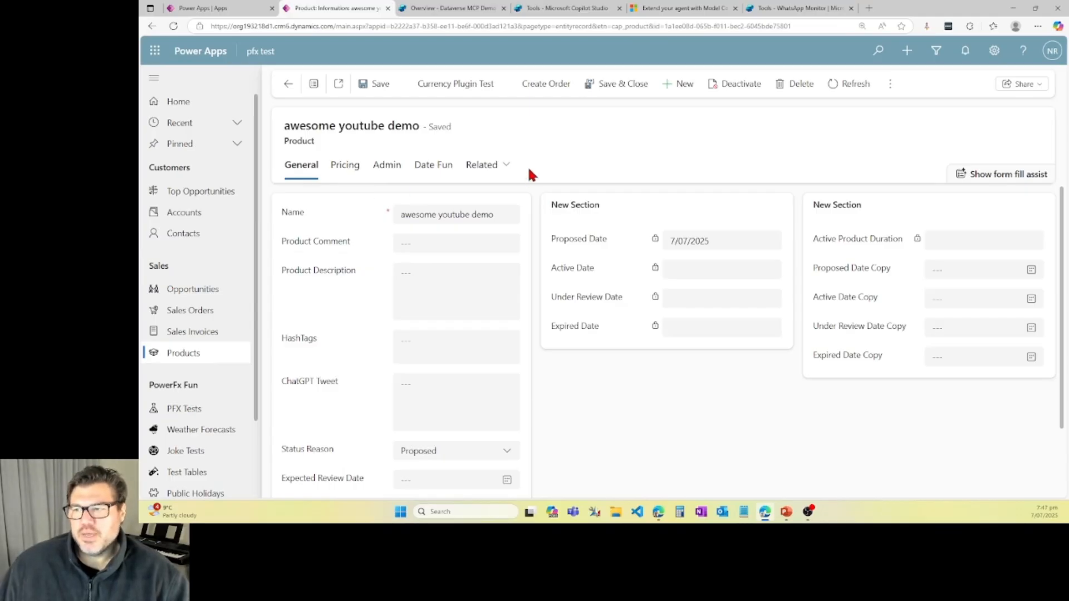
mouse_move(476, 206)
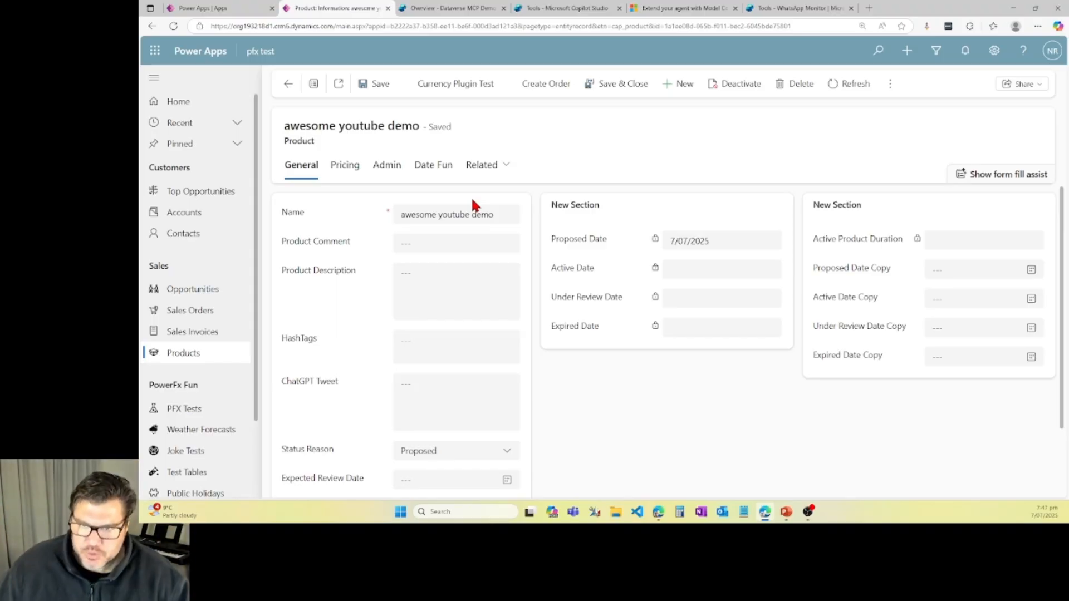
mouse_move(363, 221)
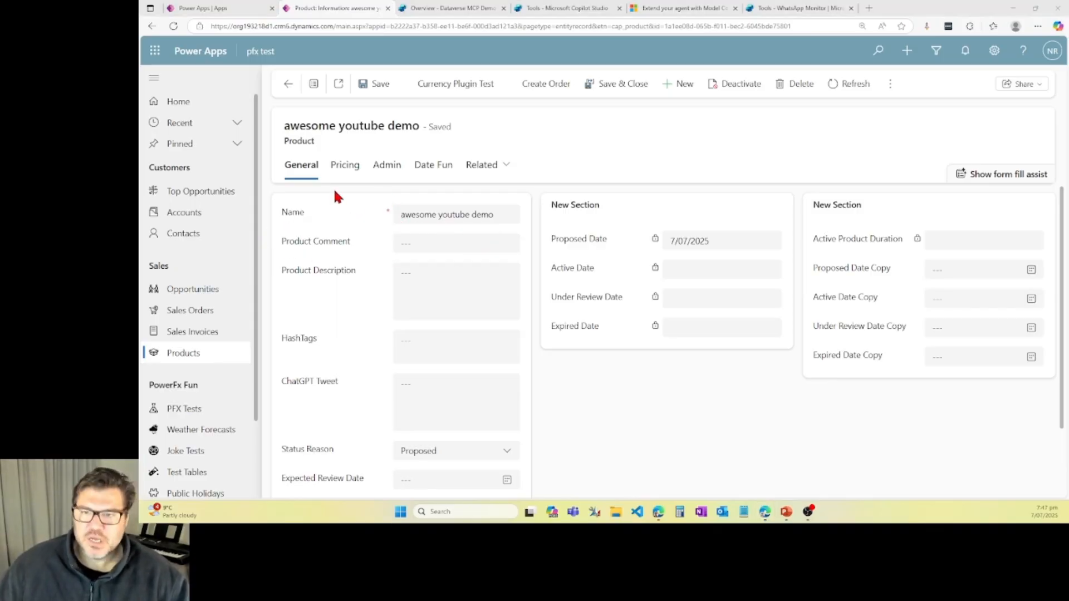
click(452, 7)
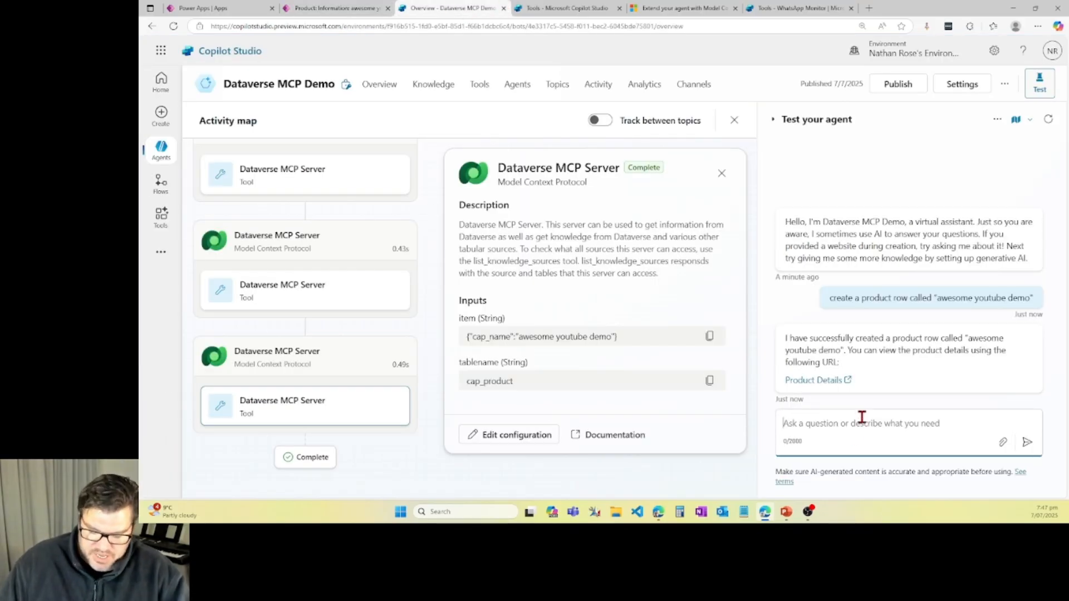
Step: Ask the agent to set the just-created product's comment column to "pretty cool demo!"
text(update the product comm)
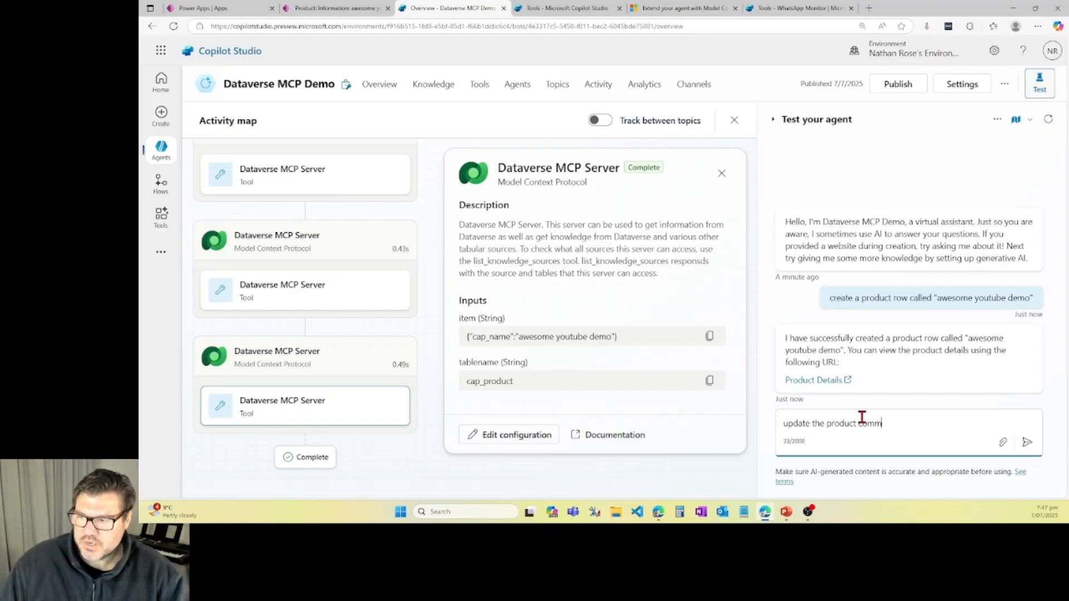
text(ent column)
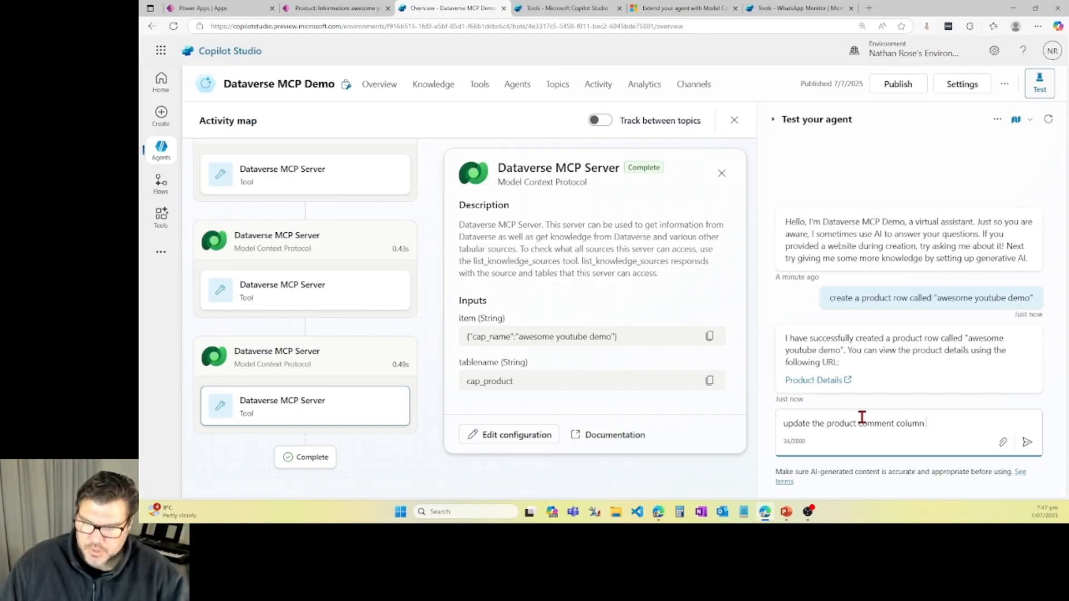
text(on the produc)
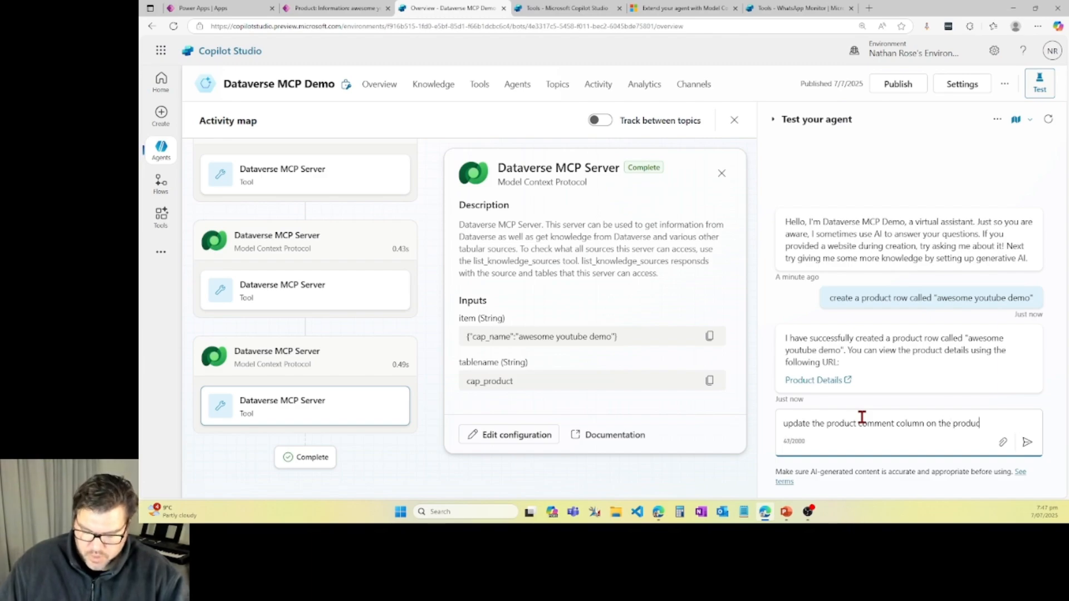
text(you just created with ')
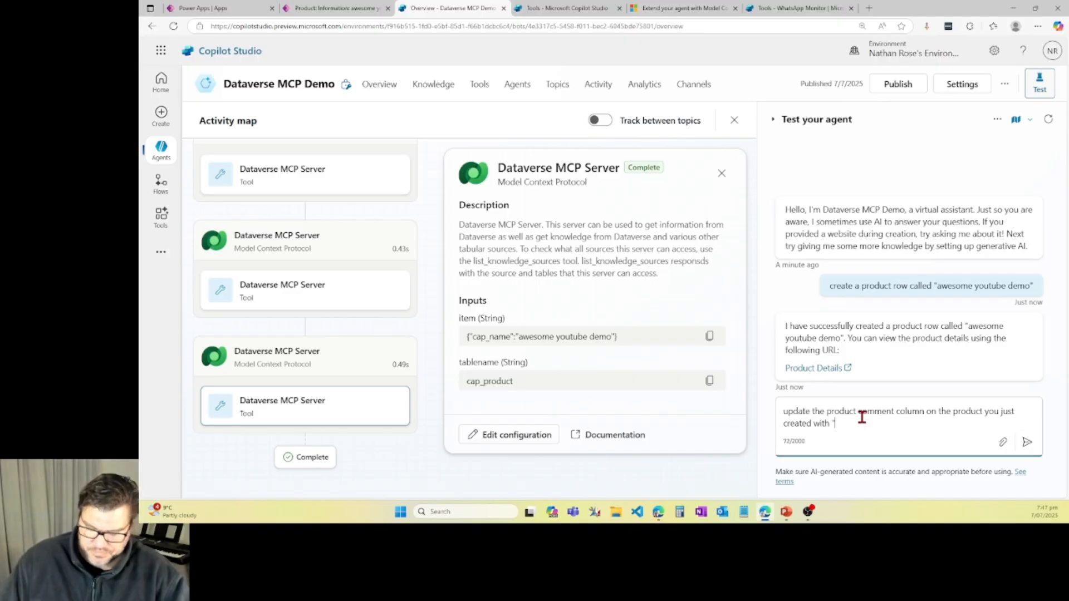
text("pretty)
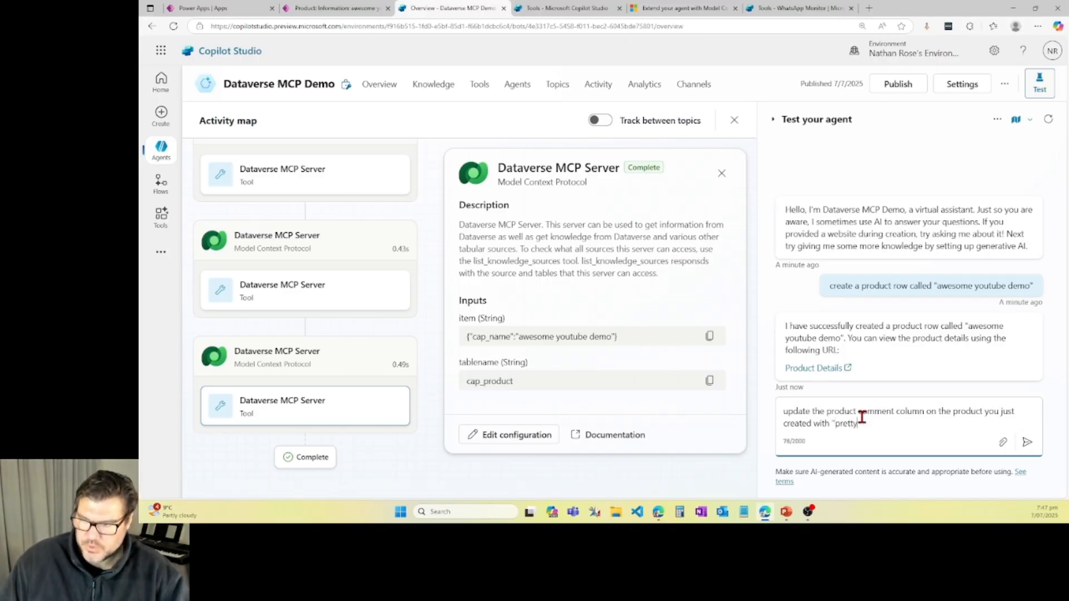
text(cool demo)
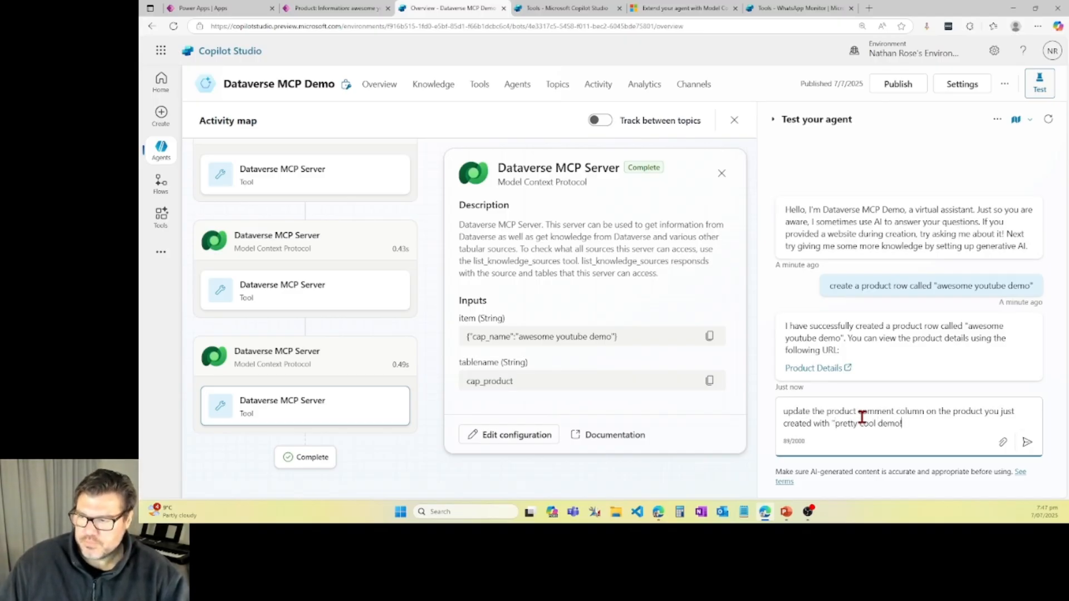
click(1027, 441)
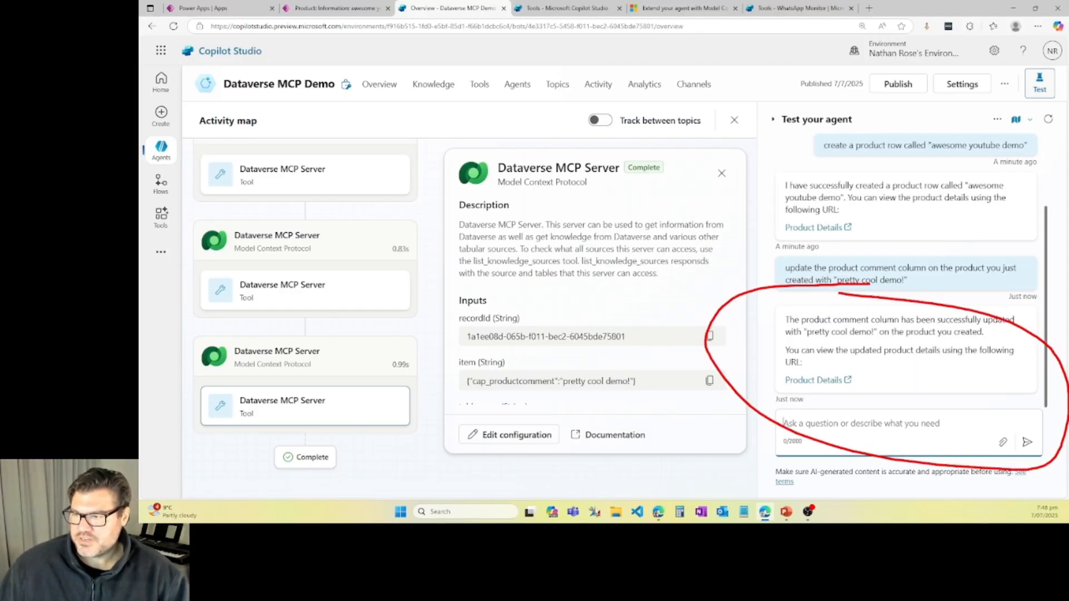
click(334, 8)
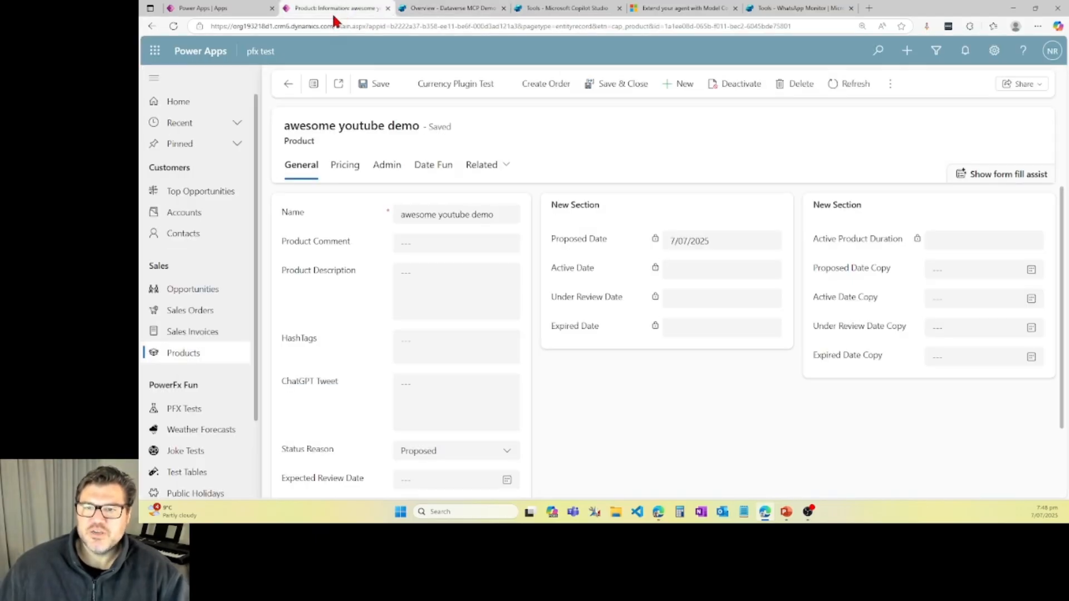
Step: Reload the awesome youtube demo record to confirm its Product Comment reads "pretty cool demo!"
click(325, 214)
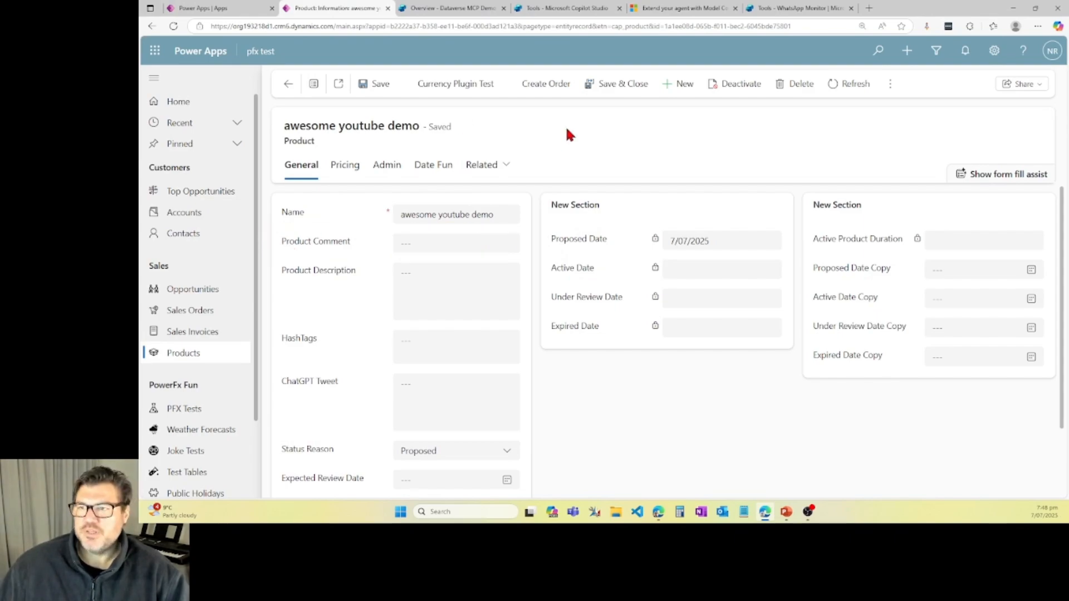
text(pretty cool demo!)
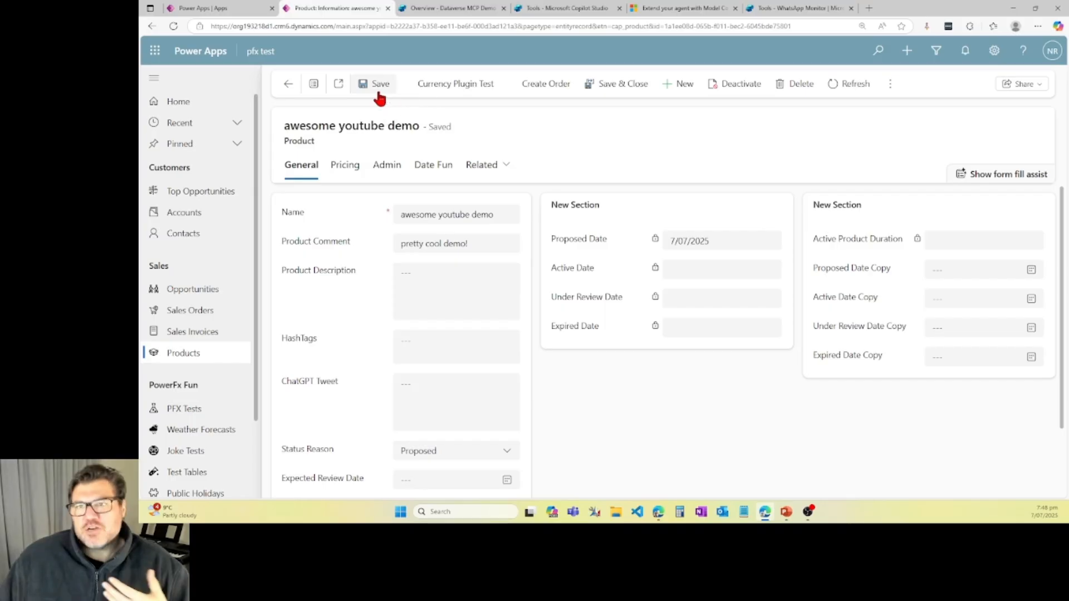
mouse_move(379, 84)
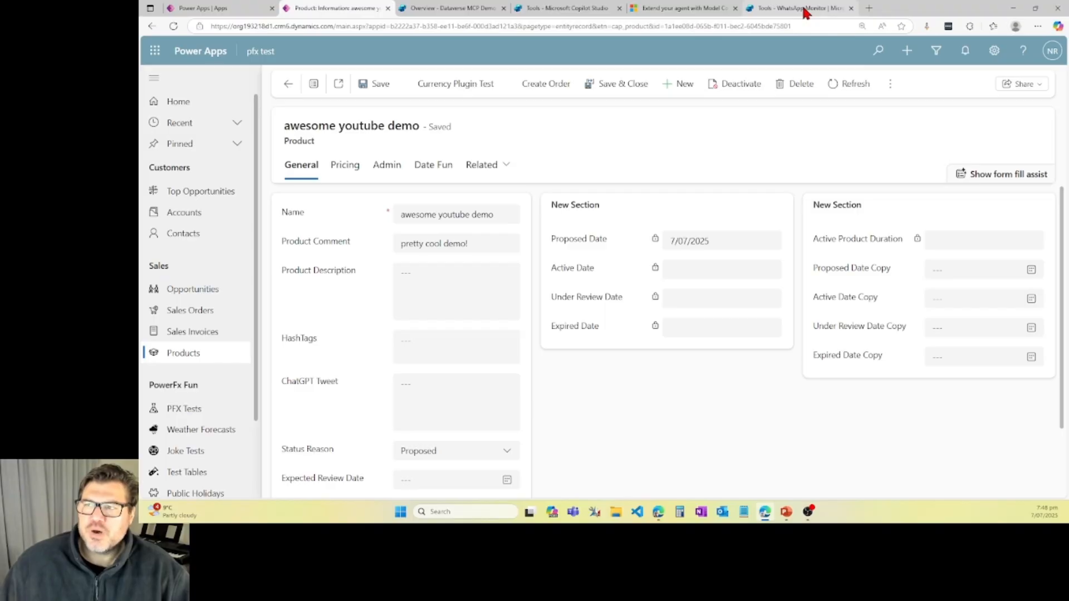
Step: Switch to the WhatsApp Monitor agent's tools list of connectors and flows
click(797, 8)
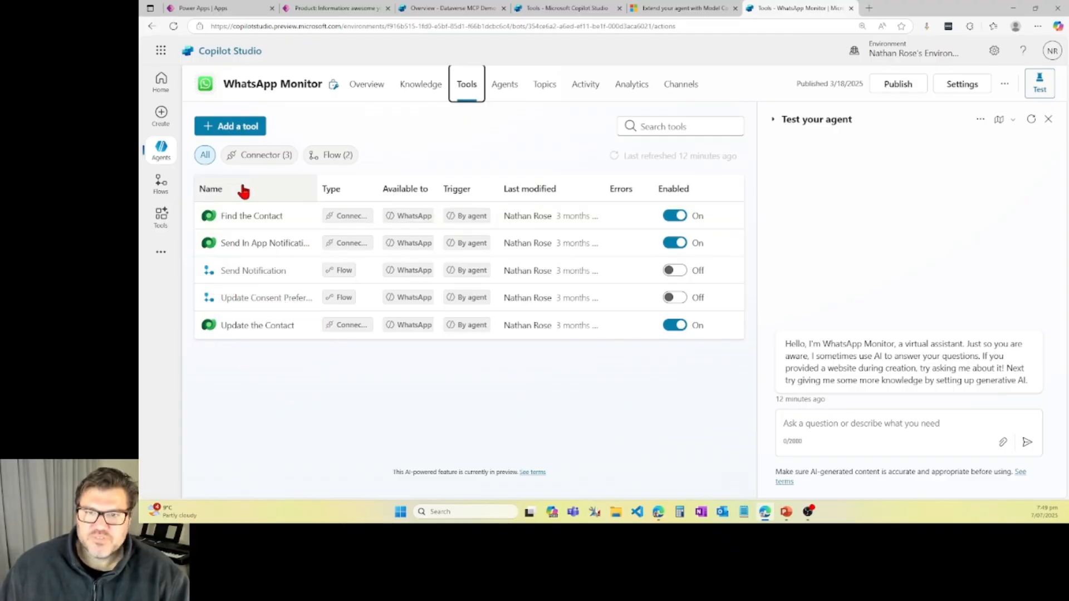
mouse_move(330, 129)
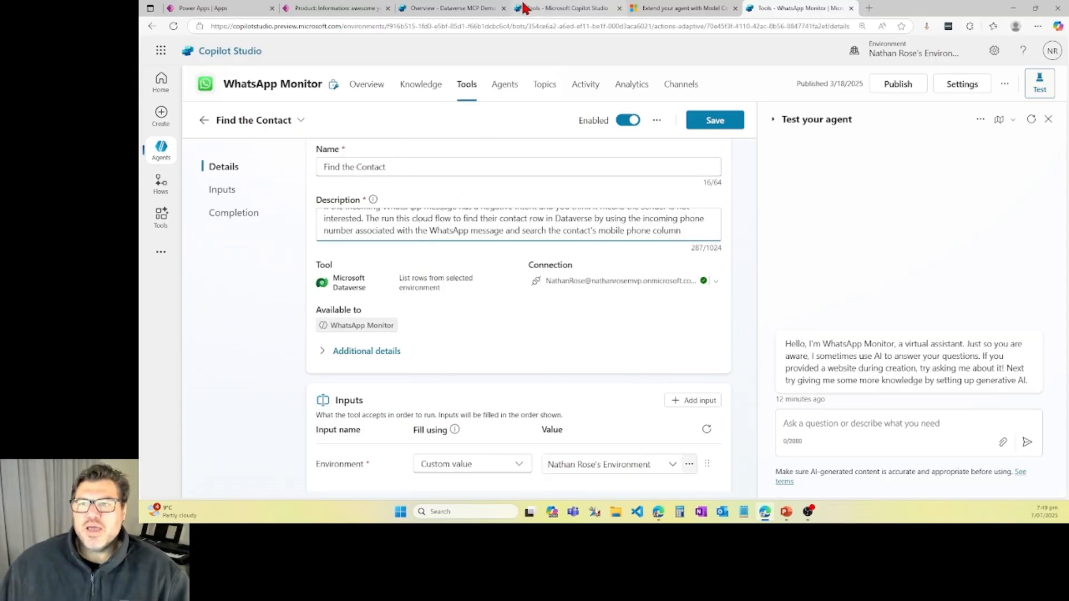
Step: Revisit the Dataverse MCP Demo agent's Dataverse MCP Server tool, then its overview and instructions
click(451, 8)
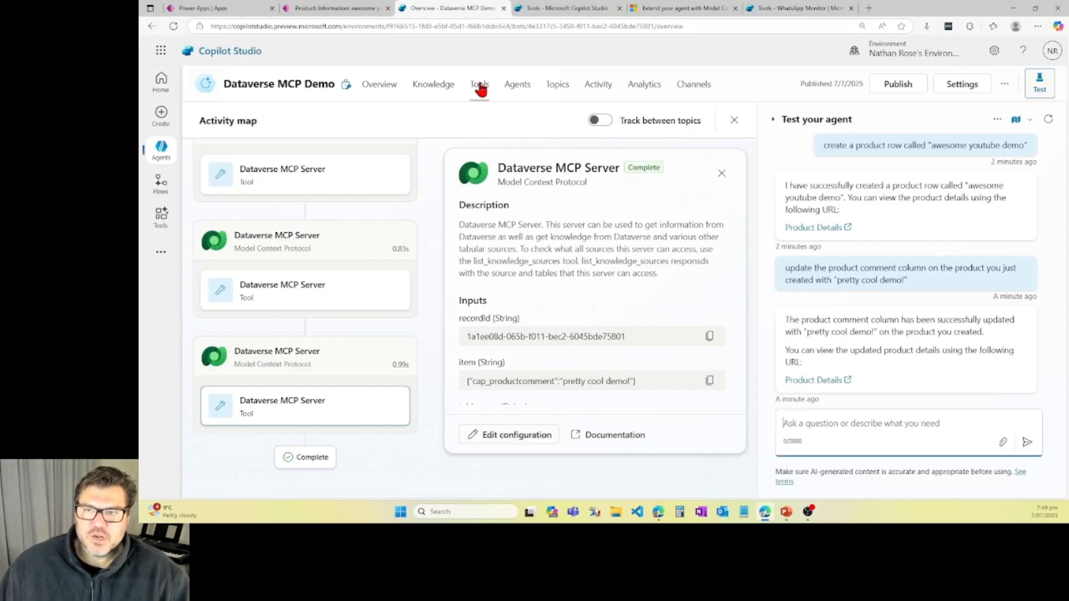
click(479, 83)
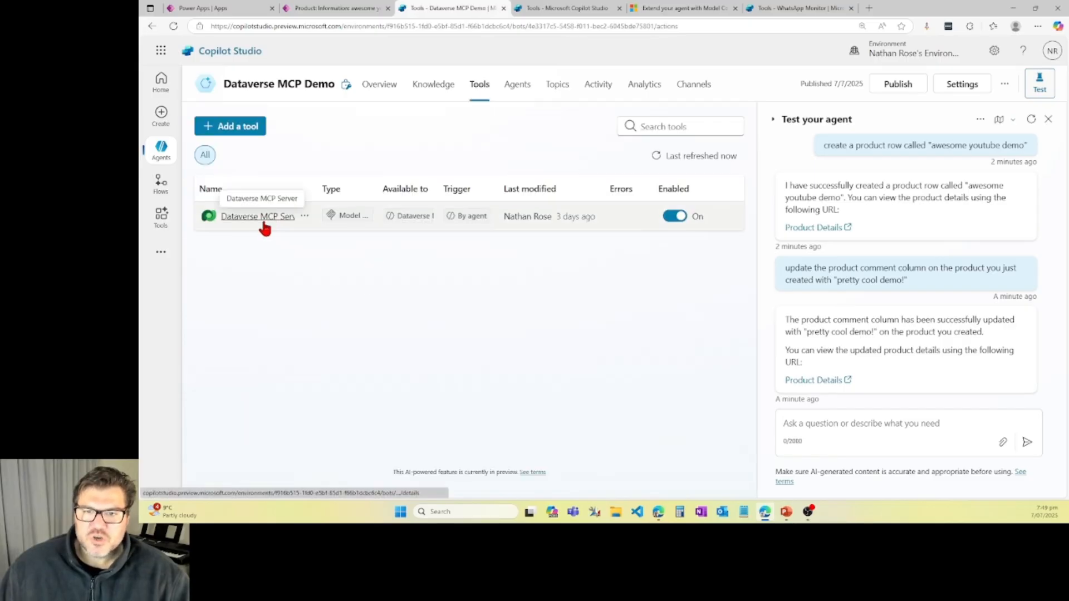
click(257, 217)
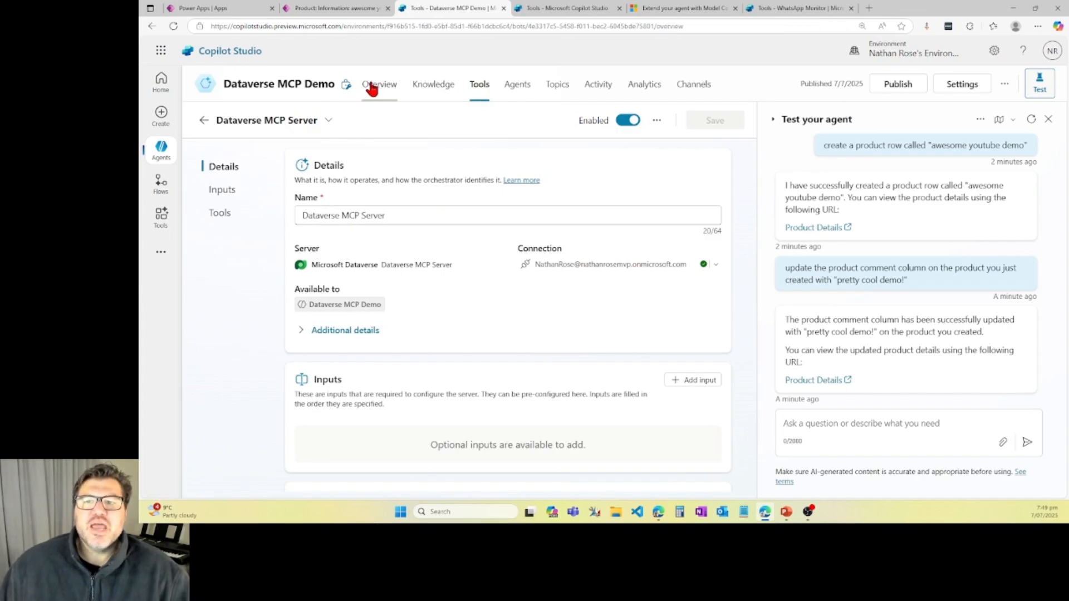
click(379, 84)
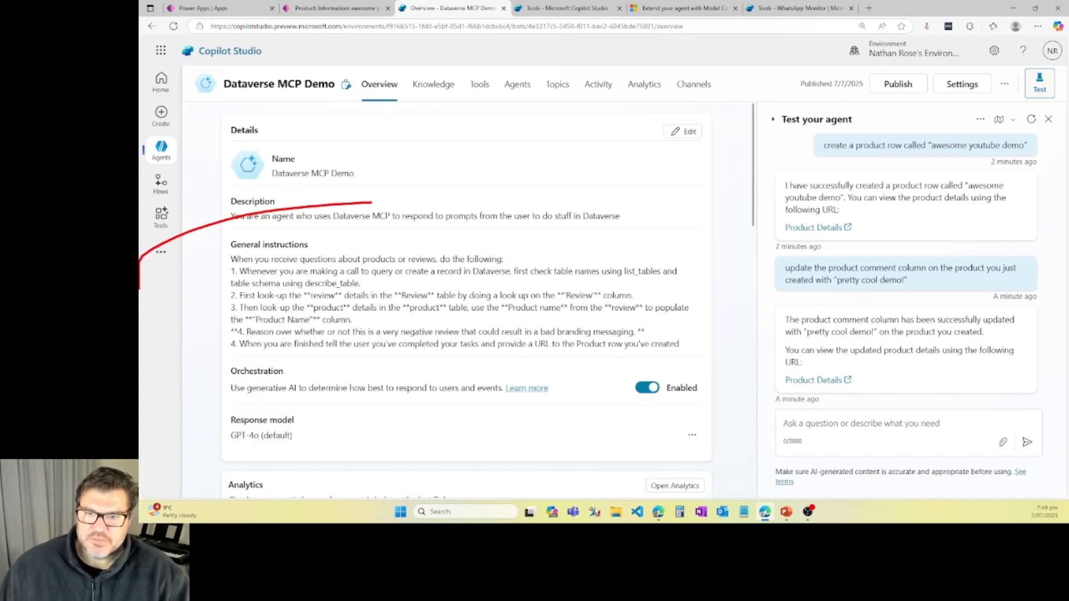